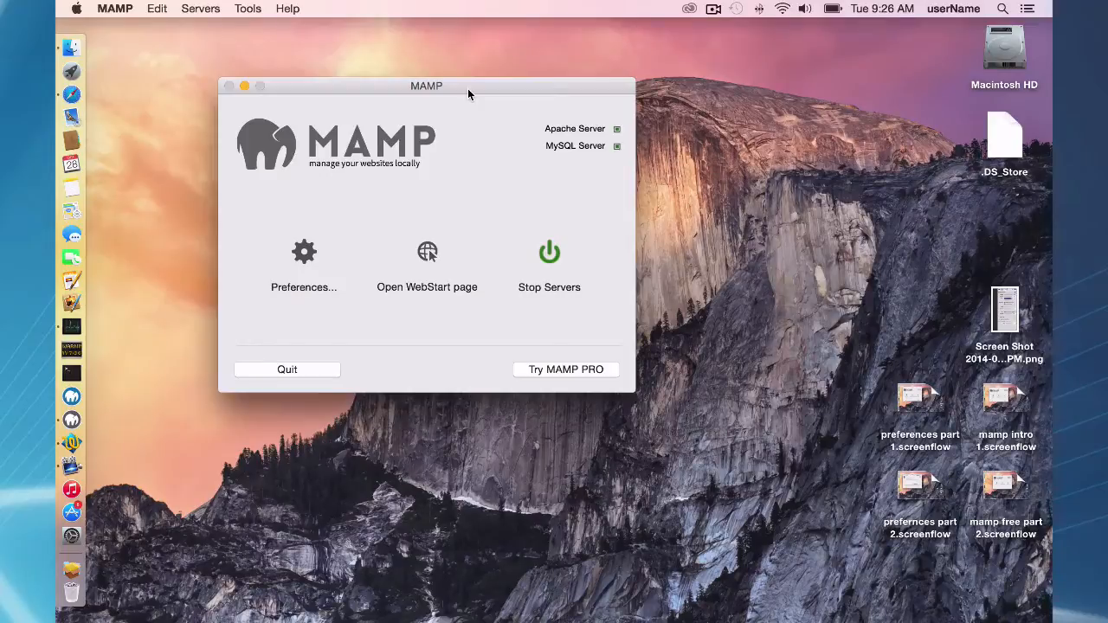
pyautogui.moveTo(303, 263)
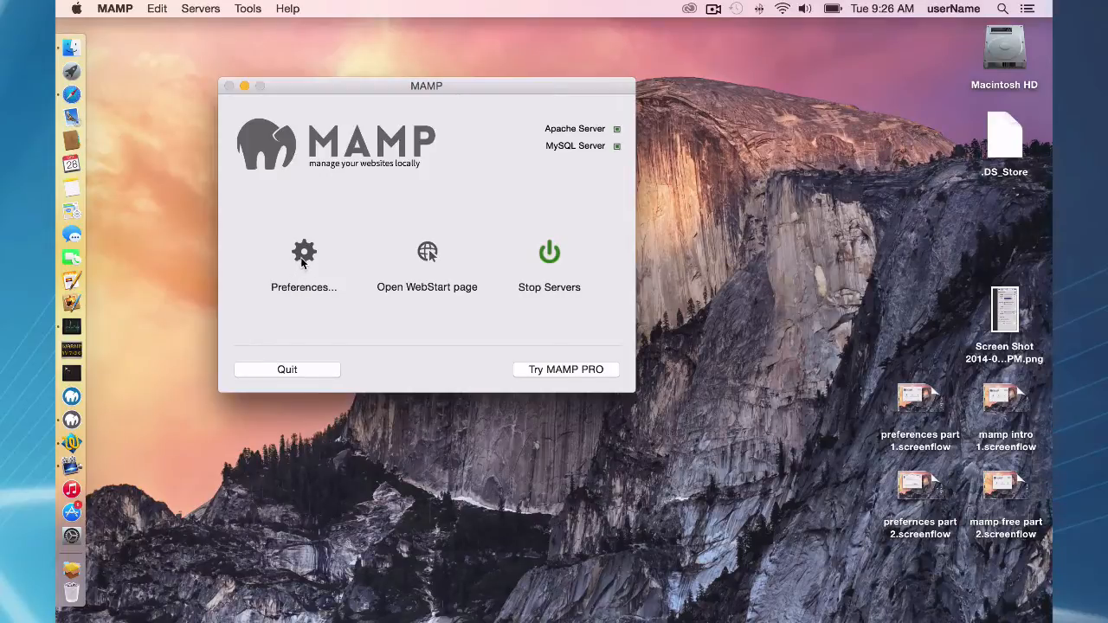
pyautogui.moveTo(363, 239)
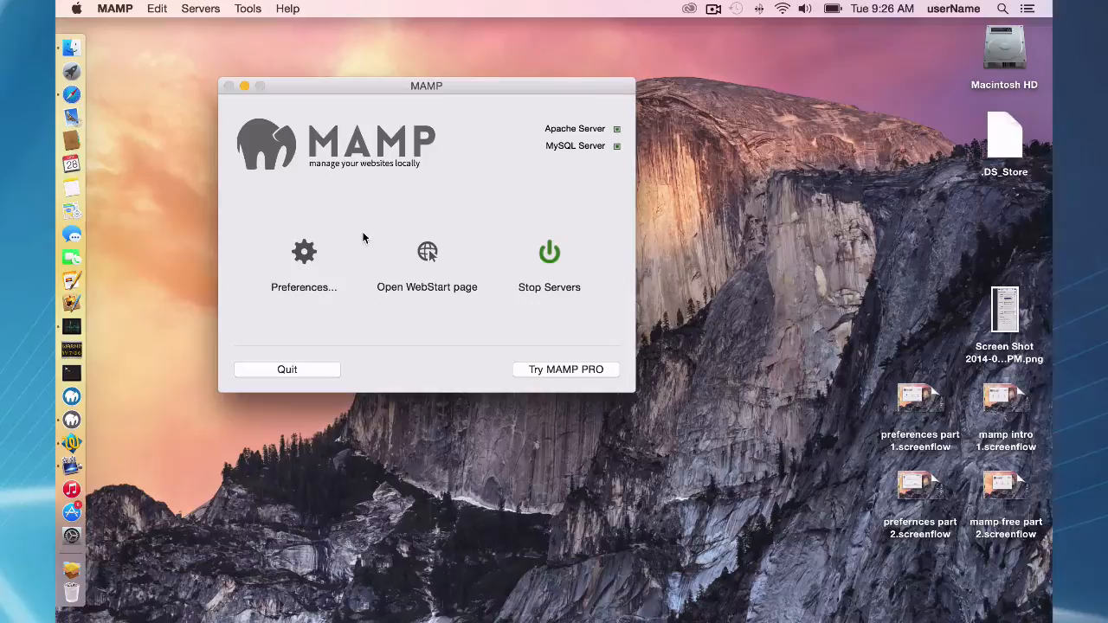
pyautogui.moveTo(440, 201)
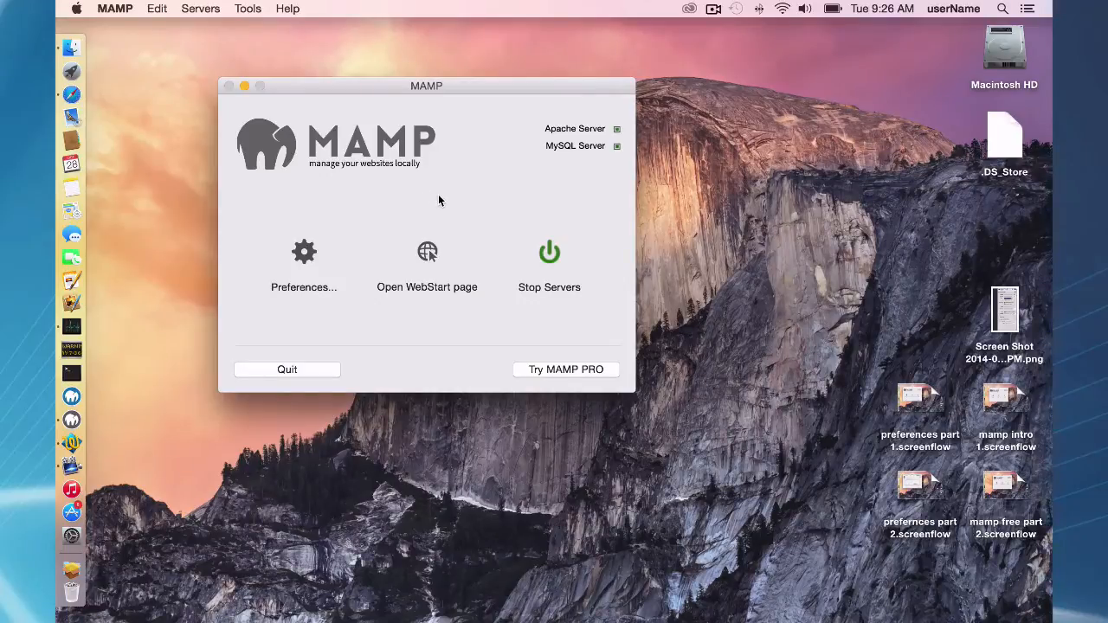
pyautogui.moveTo(305, 263)
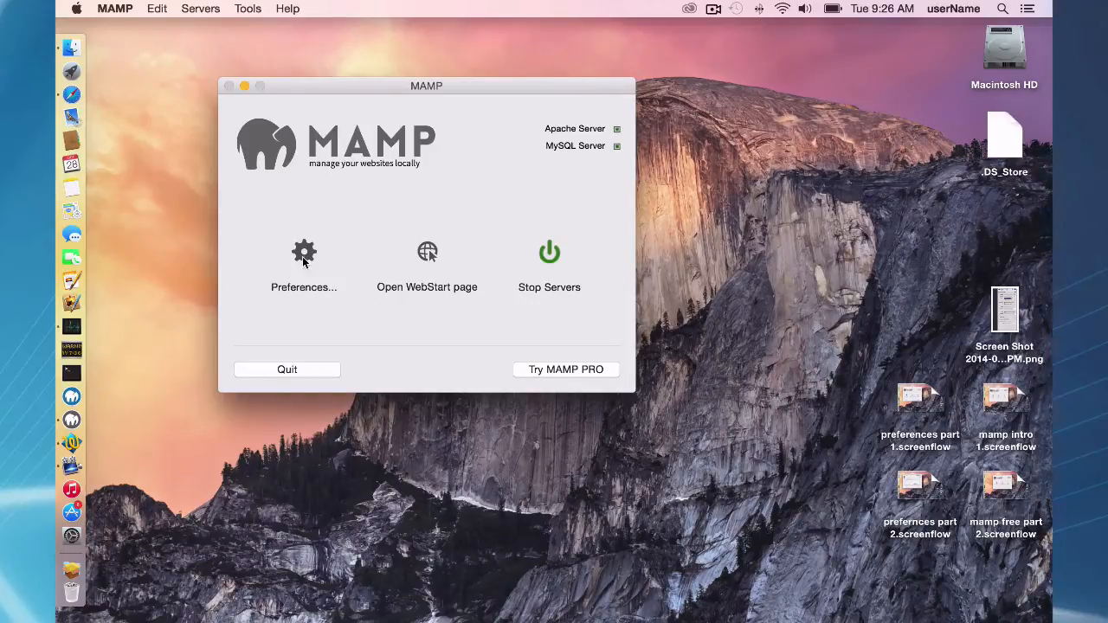
# - Review the Start/Stop preferences: no auto-start at launch, servers stop on quit
pyautogui.click(305, 253)
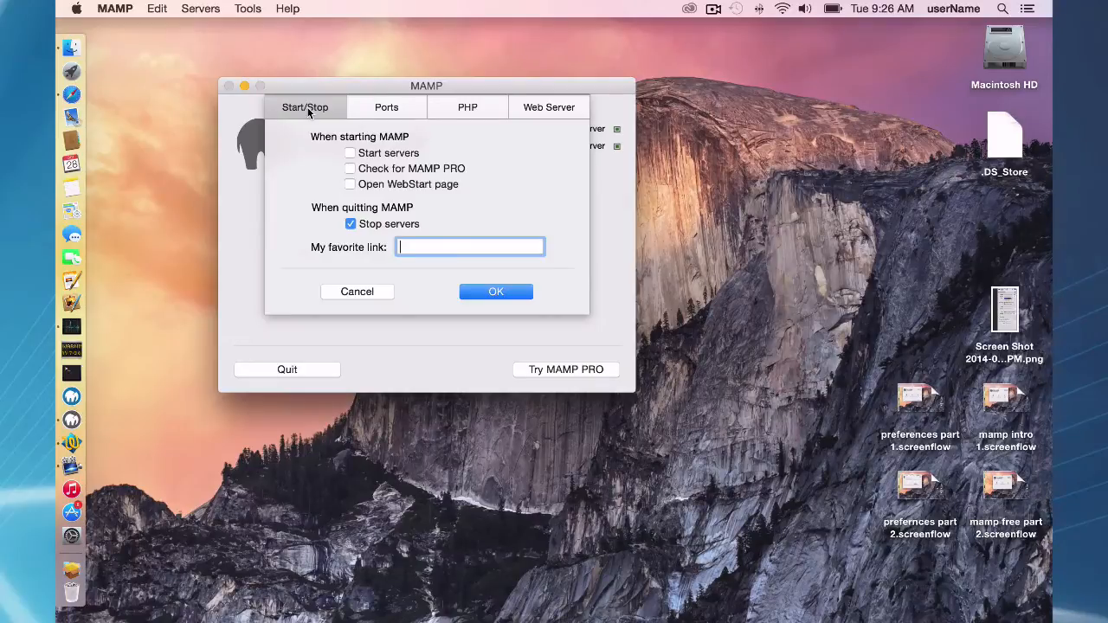
pyautogui.moveTo(322, 135)
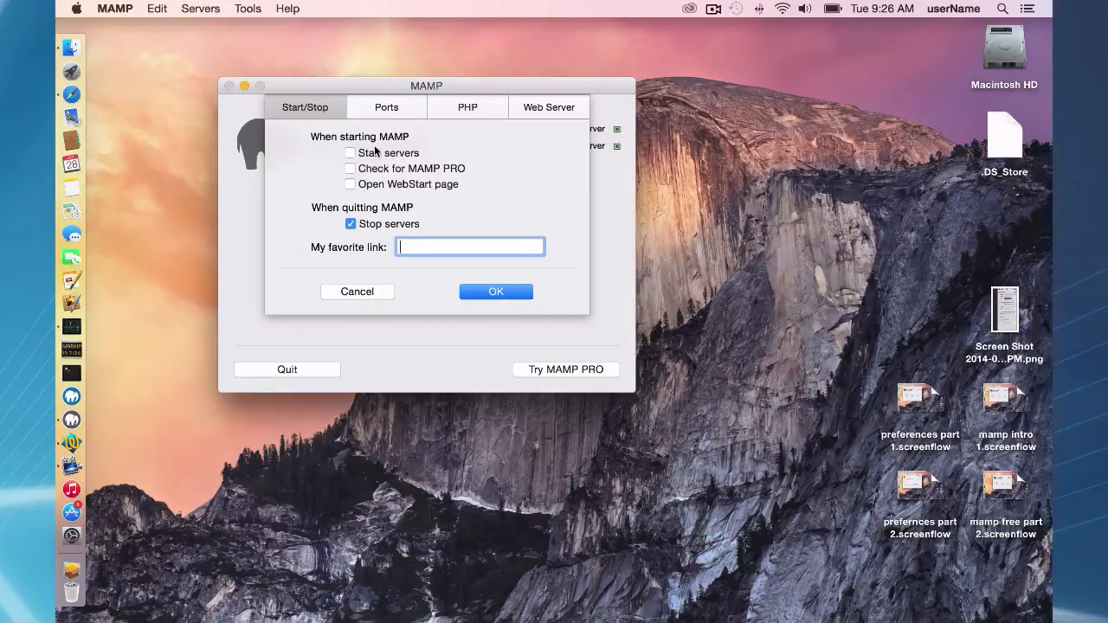
pyautogui.moveTo(433, 159)
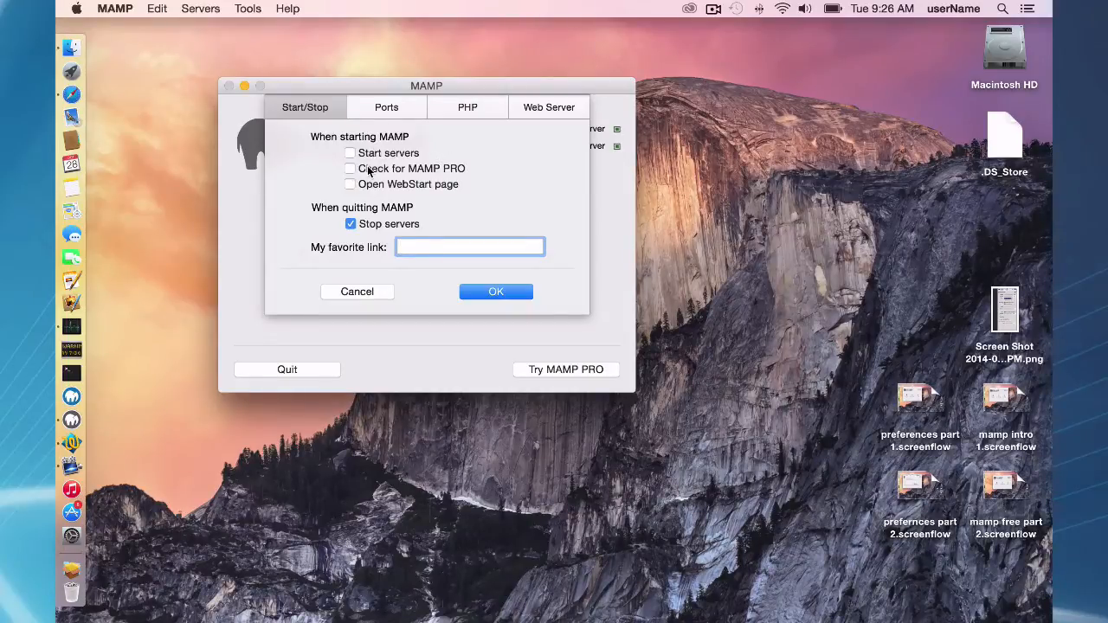
pyautogui.moveTo(422, 168)
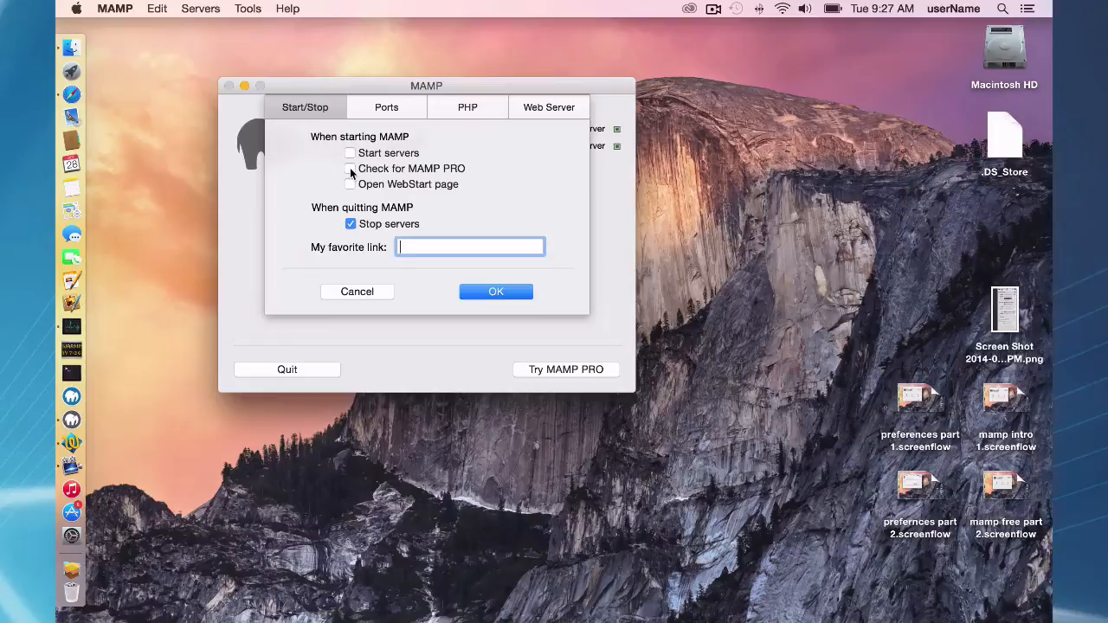
pyautogui.moveTo(459, 156)
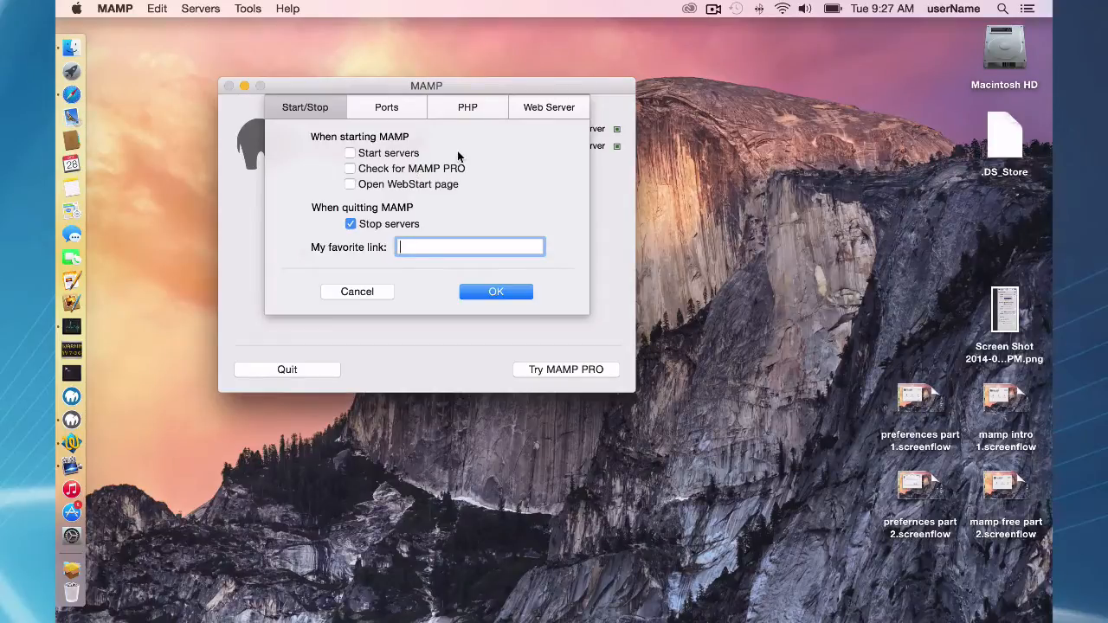
pyautogui.moveTo(73, 420)
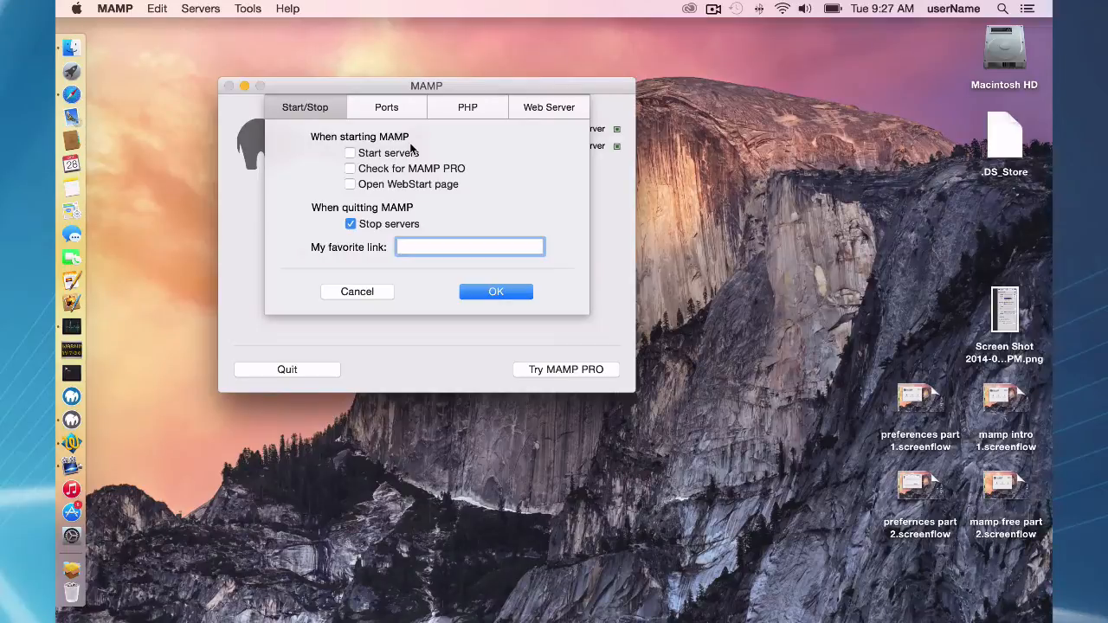
pyautogui.click(470, 246)
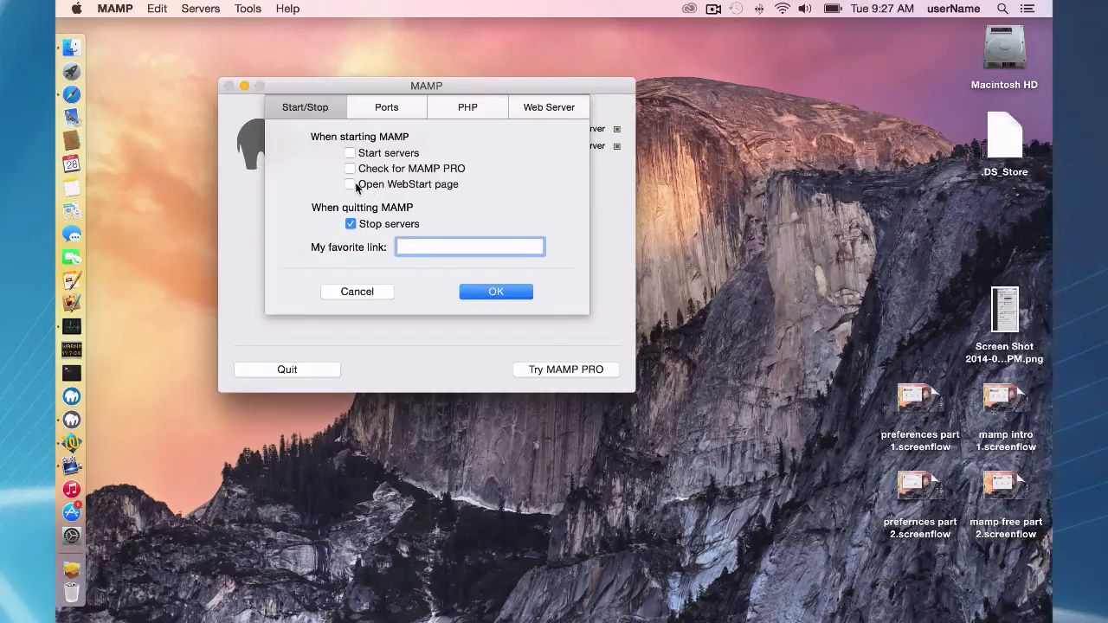
pyautogui.click(495, 291)
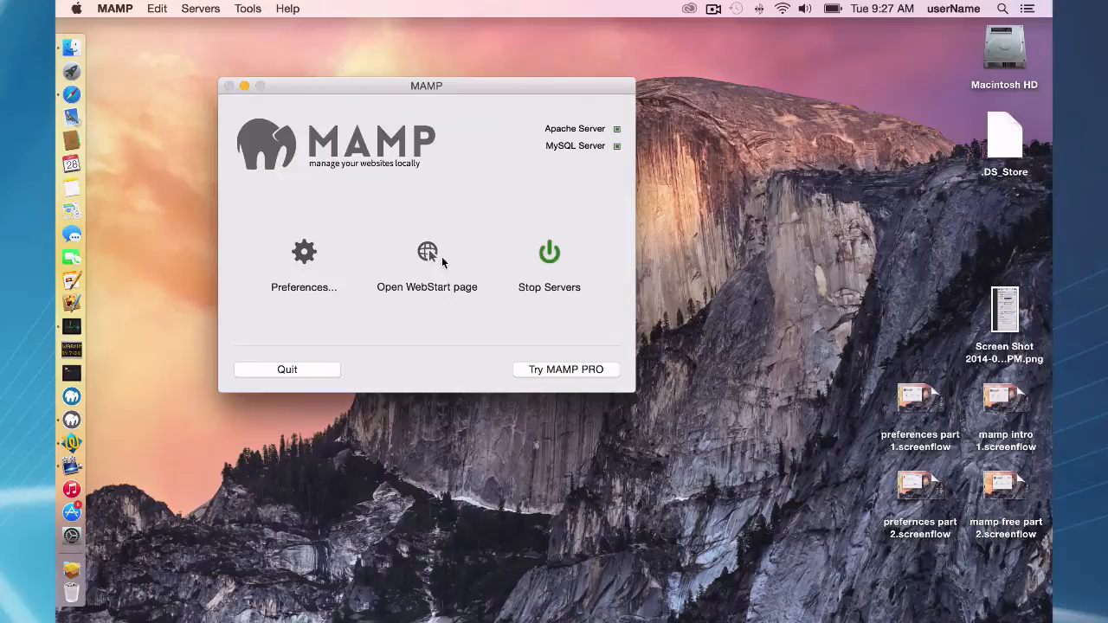
pyautogui.moveTo(295, 260)
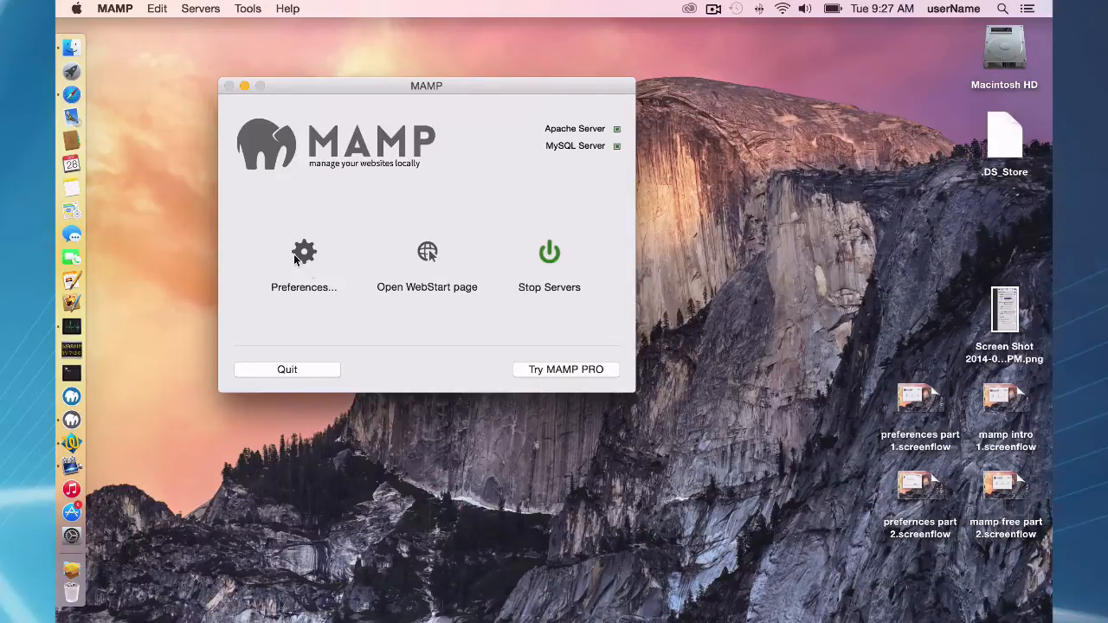
pyautogui.click(305, 263)
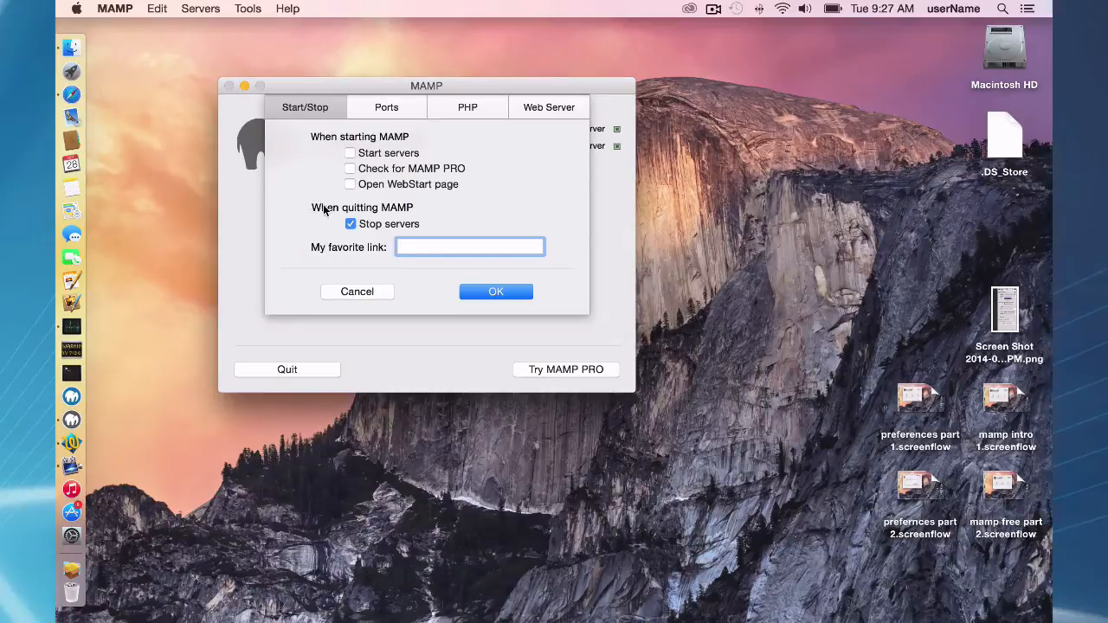
pyautogui.moveTo(386, 225)
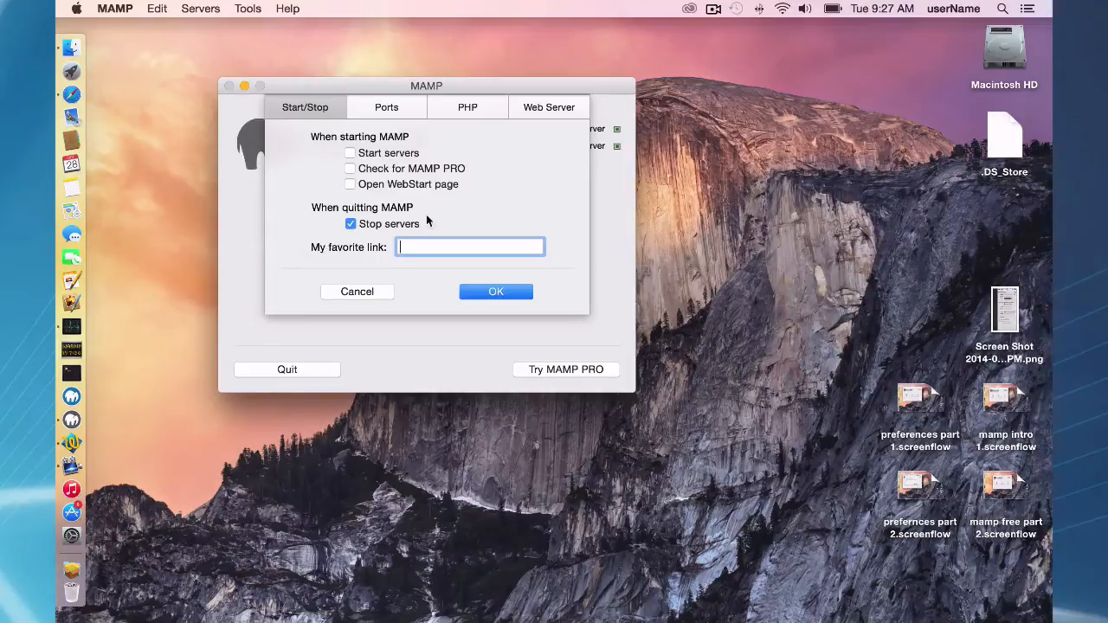
pyautogui.moveTo(464, 218)
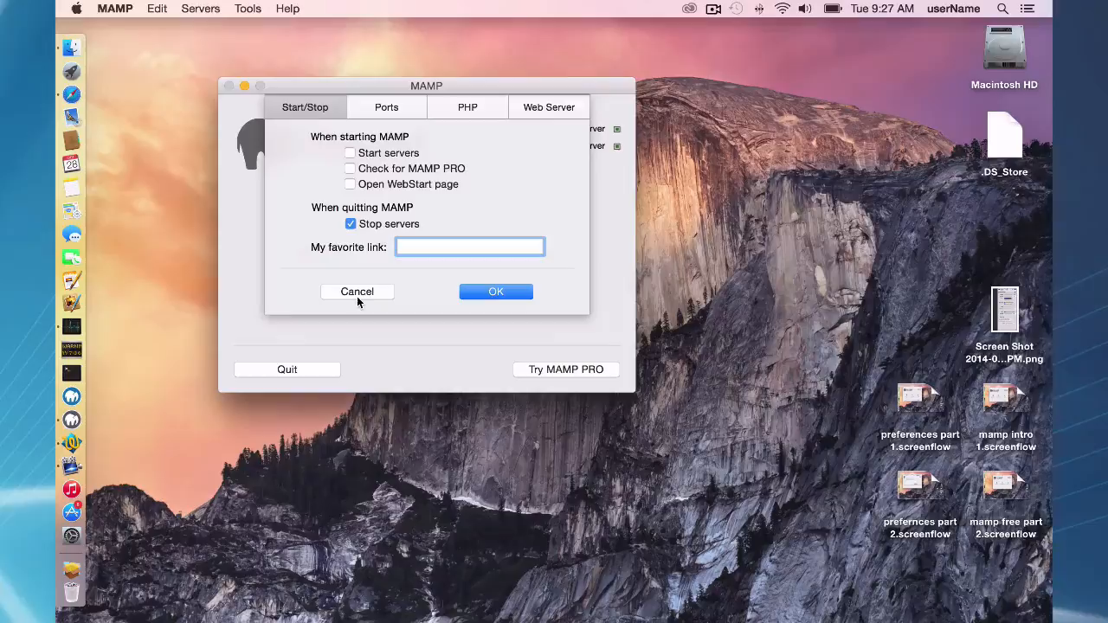
pyautogui.click(357, 291)
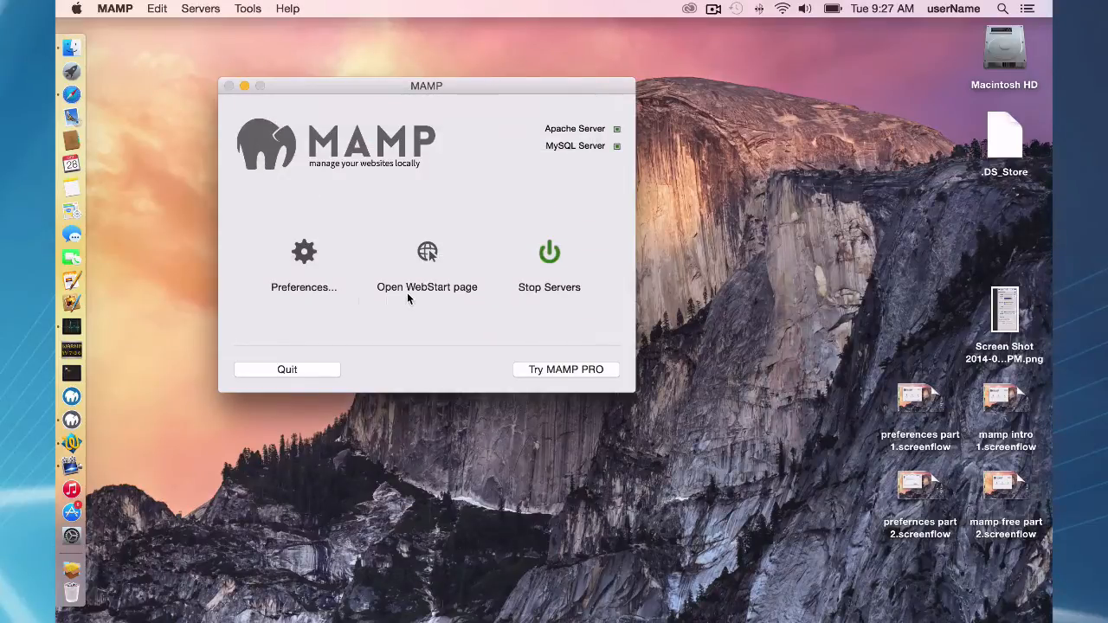
pyautogui.moveTo(305, 256)
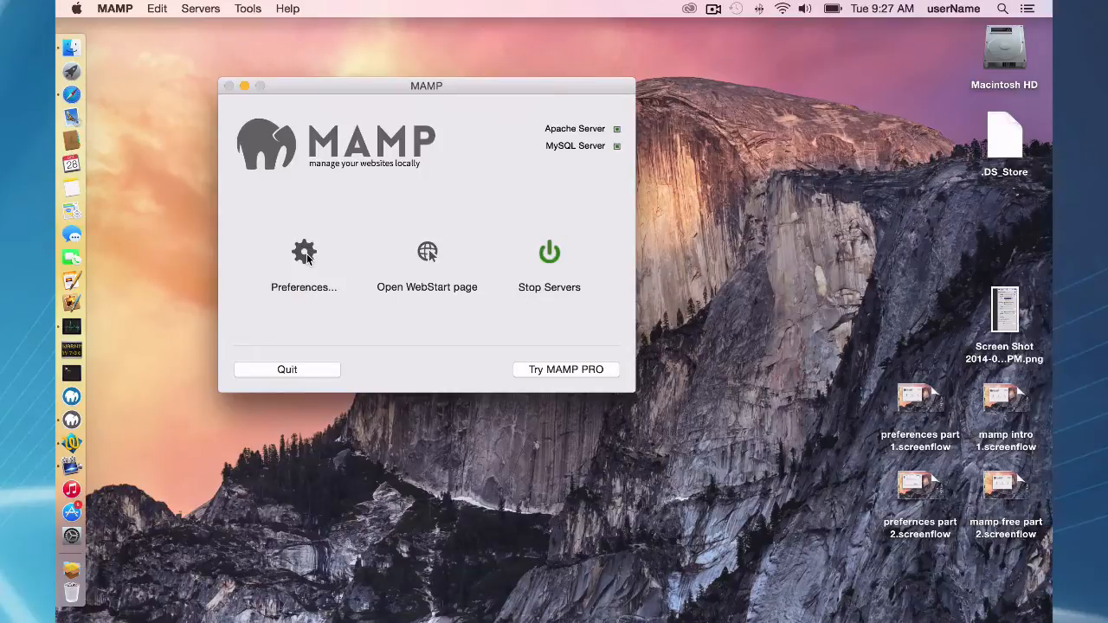
pyautogui.click(303, 260)
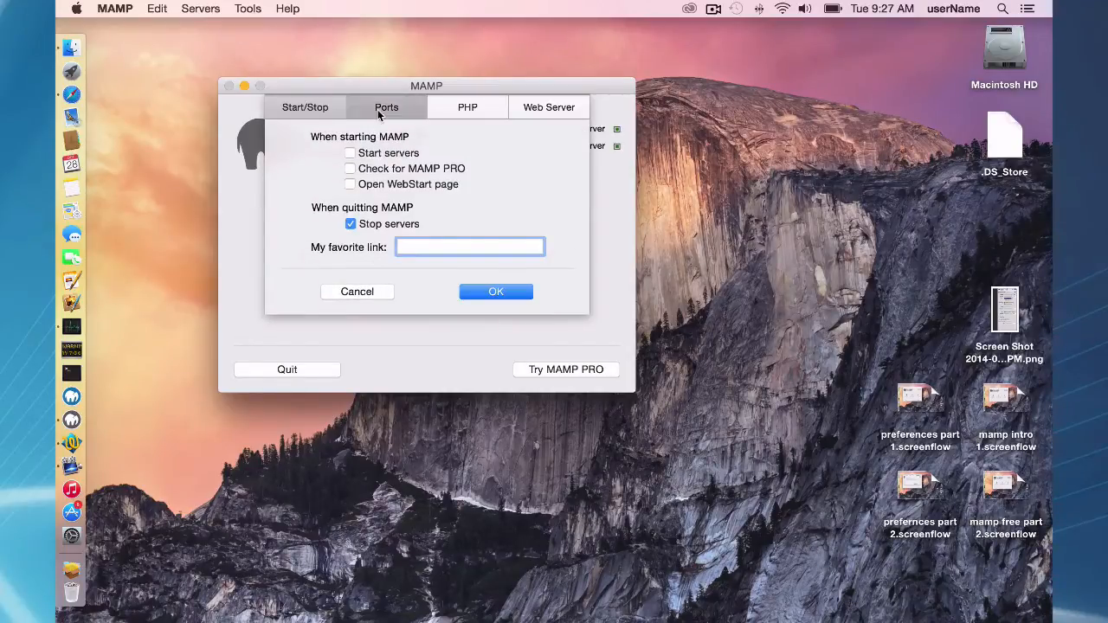
# - View the Ports settings: Apache 8888, Nginx 7888, MySQL 8889
pyautogui.click(387, 107)
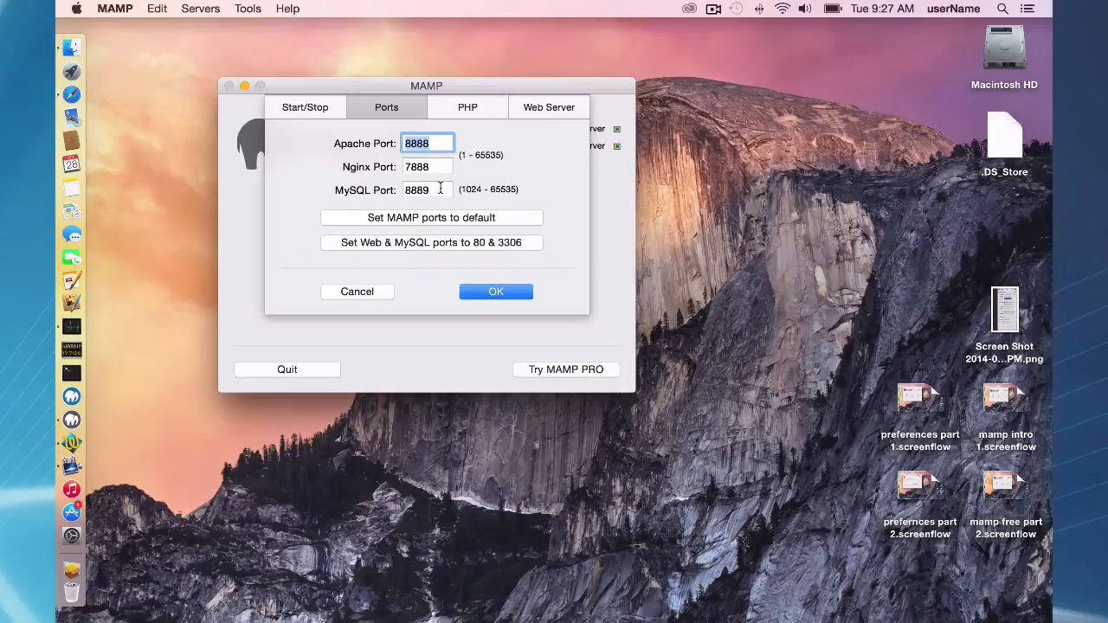
pyautogui.moveTo(467, 188)
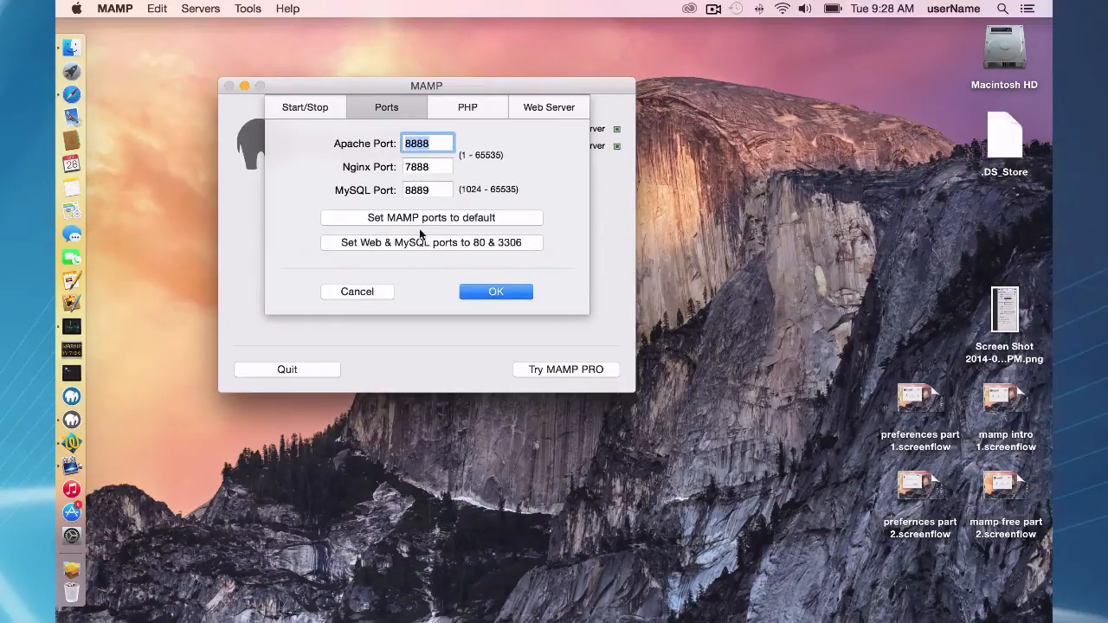
# - Switch to standard ports Apache/Nginx 80 and MySQL 3306, then view PHP 5.6.2 with cache off
pyautogui.click(431, 243)
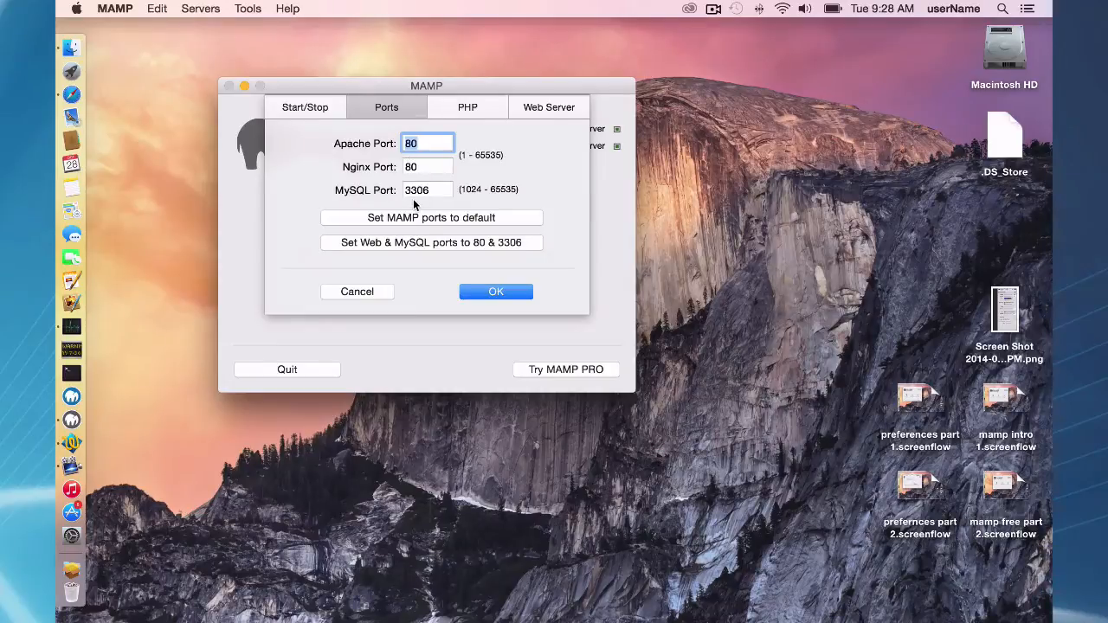
pyautogui.moveTo(513, 177)
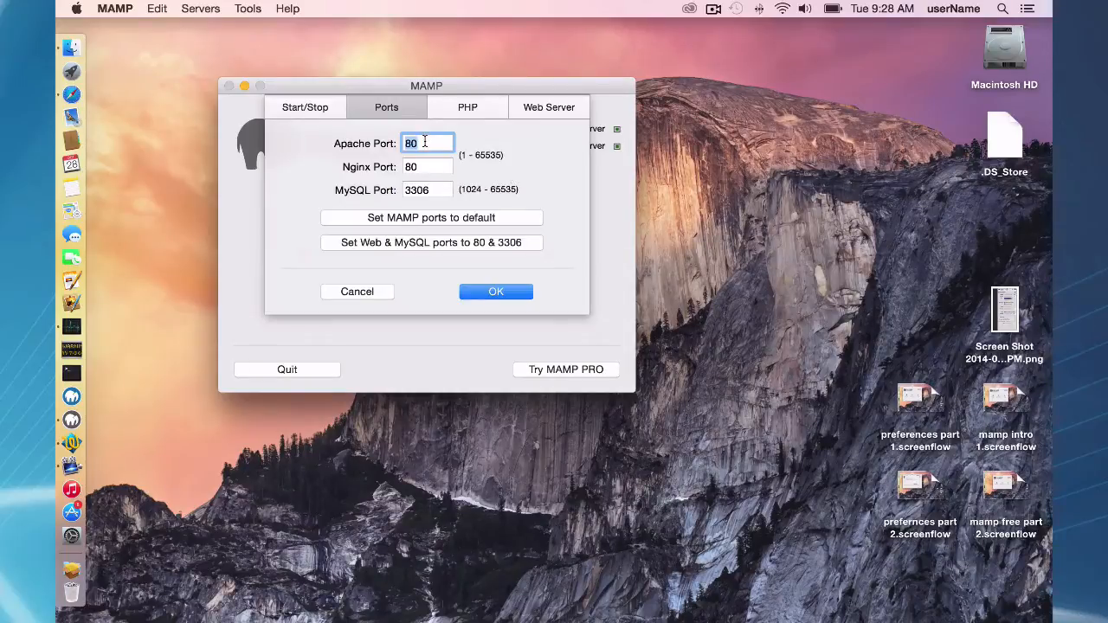
pyautogui.moveTo(436, 189)
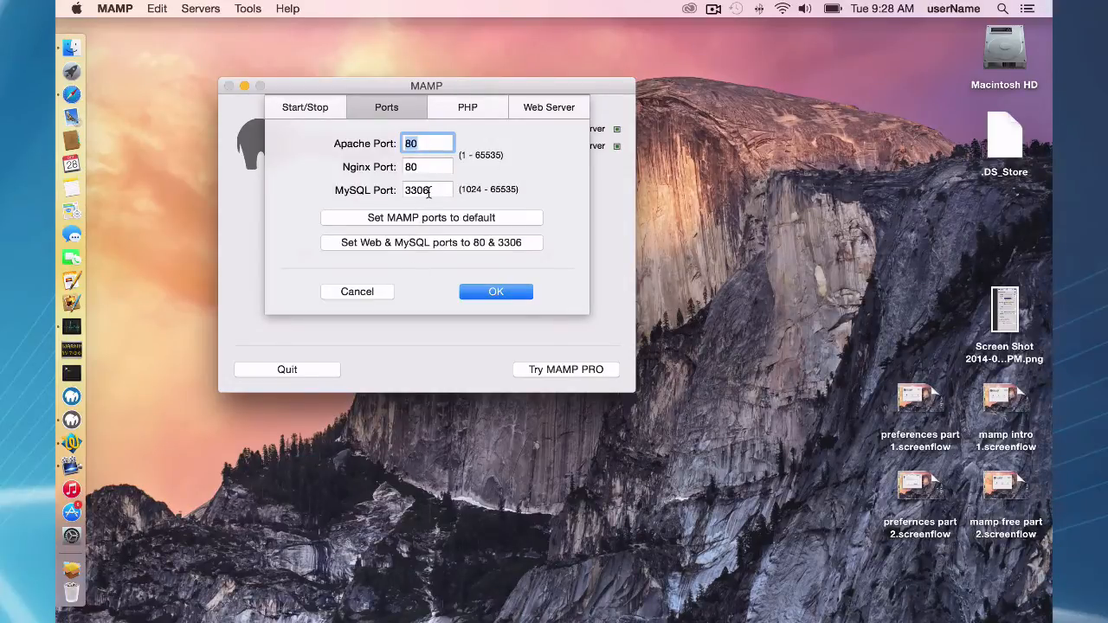
pyautogui.click(468, 108)
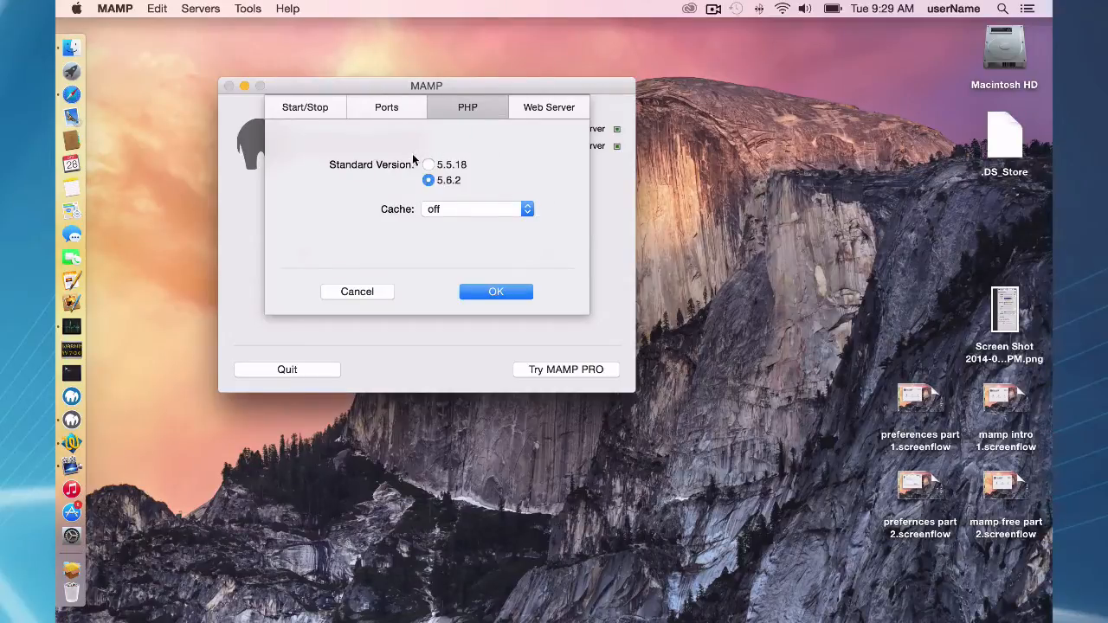
pyautogui.moveTo(415, 177)
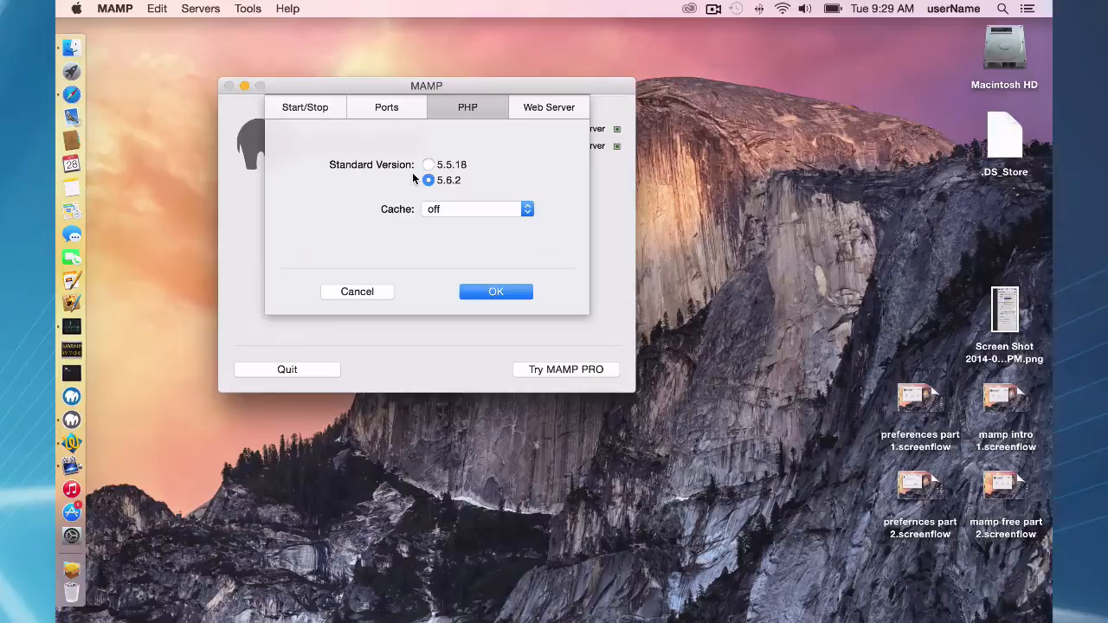
pyautogui.moveTo(442, 199)
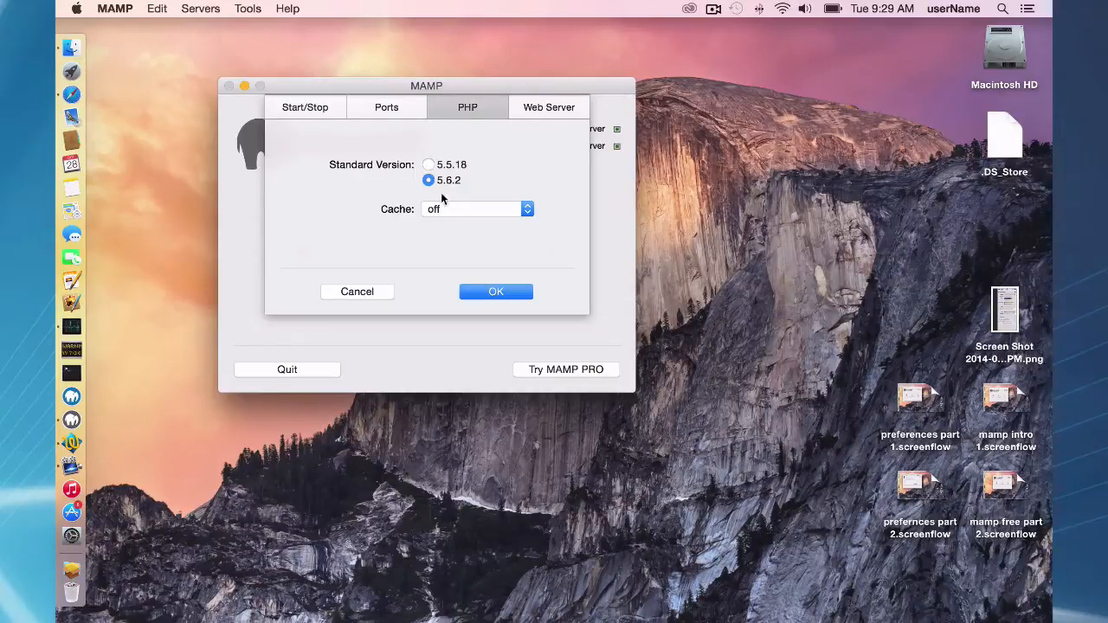
pyautogui.moveTo(511, 176)
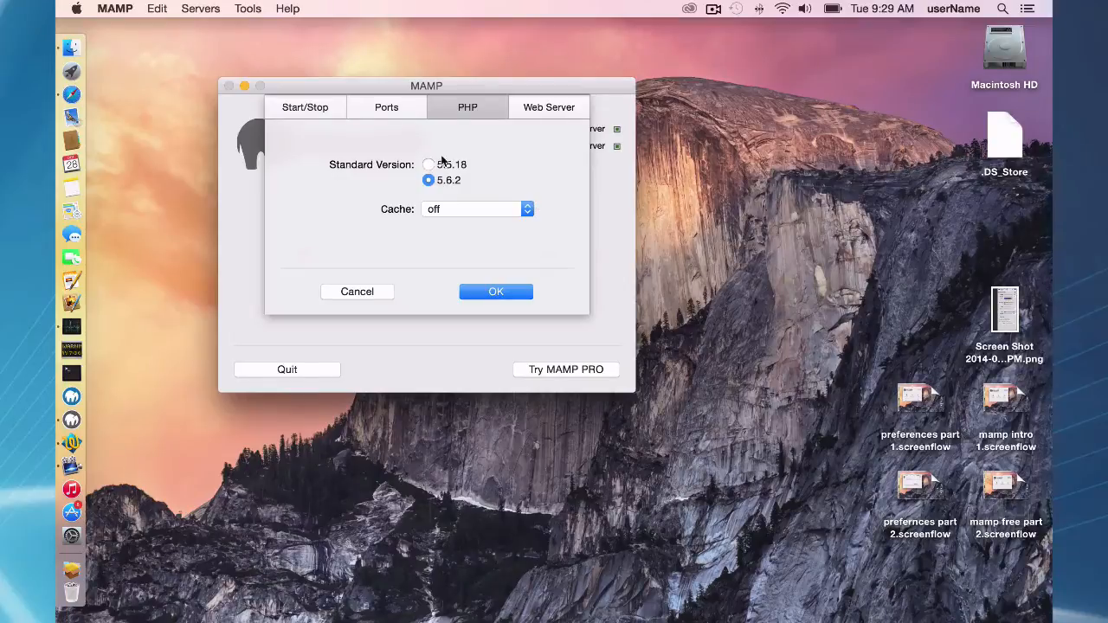
pyautogui.moveTo(472, 182)
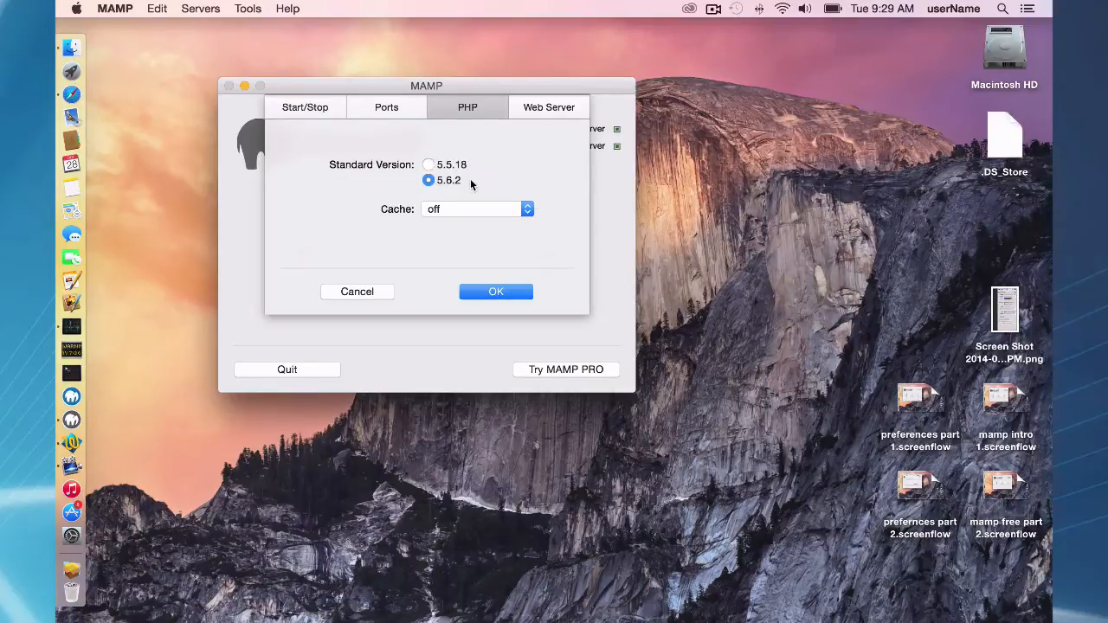
pyautogui.moveTo(534, 223)
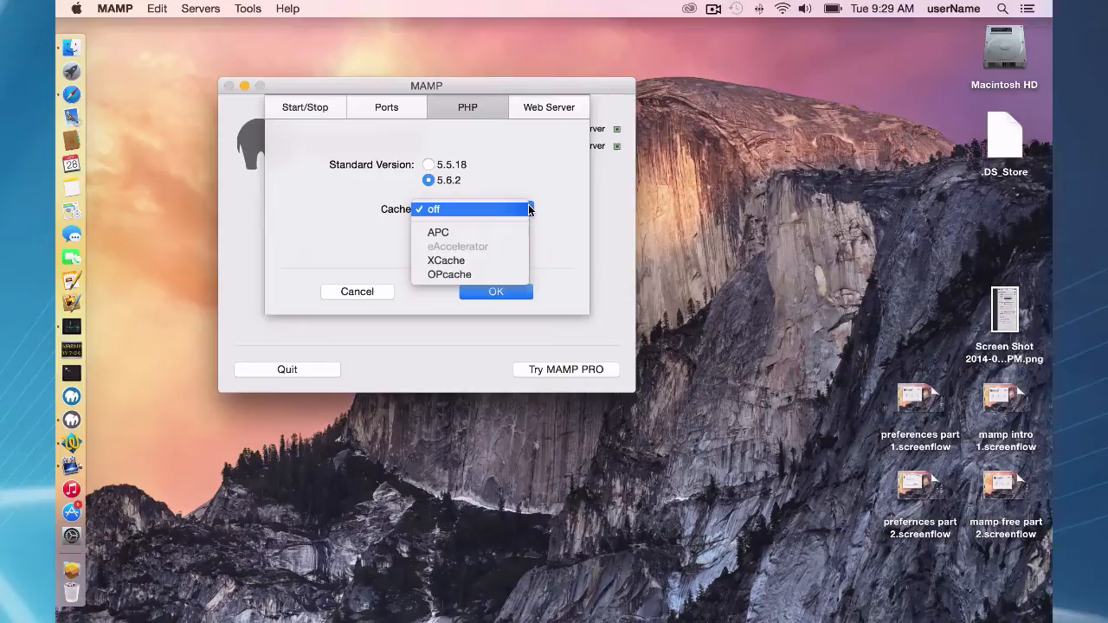
pyautogui.moveTo(512, 177)
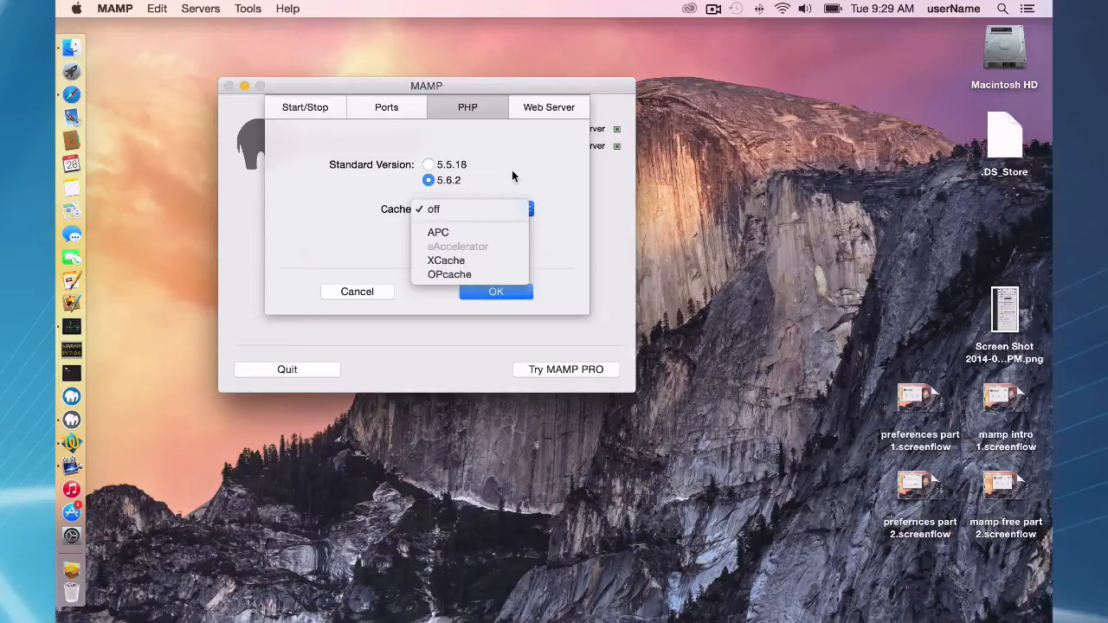
pyautogui.click(433, 208)
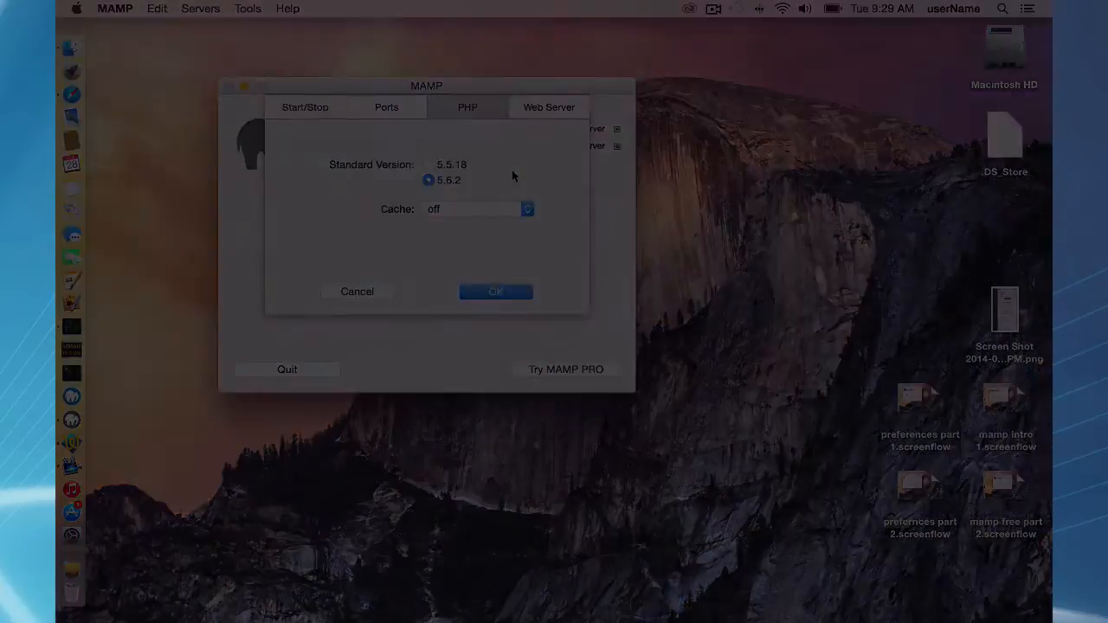
# - View the Web Server settings: Apache selected, document root Applications › MAMP › htdocs
pyautogui.click(485, 100)
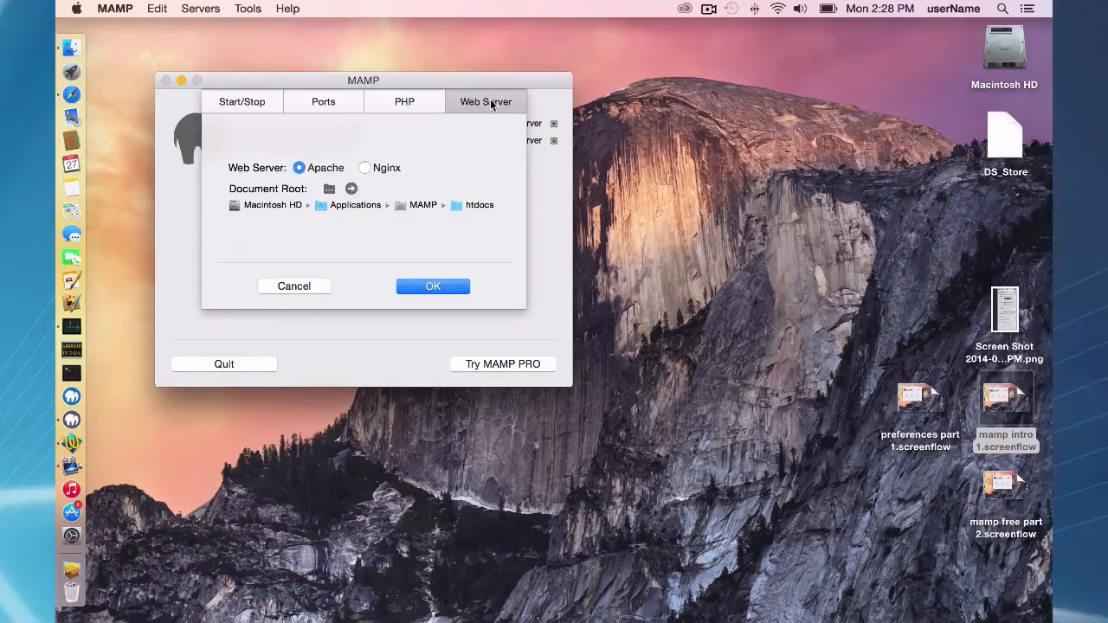
pyautogui.moveTo(431, 146)
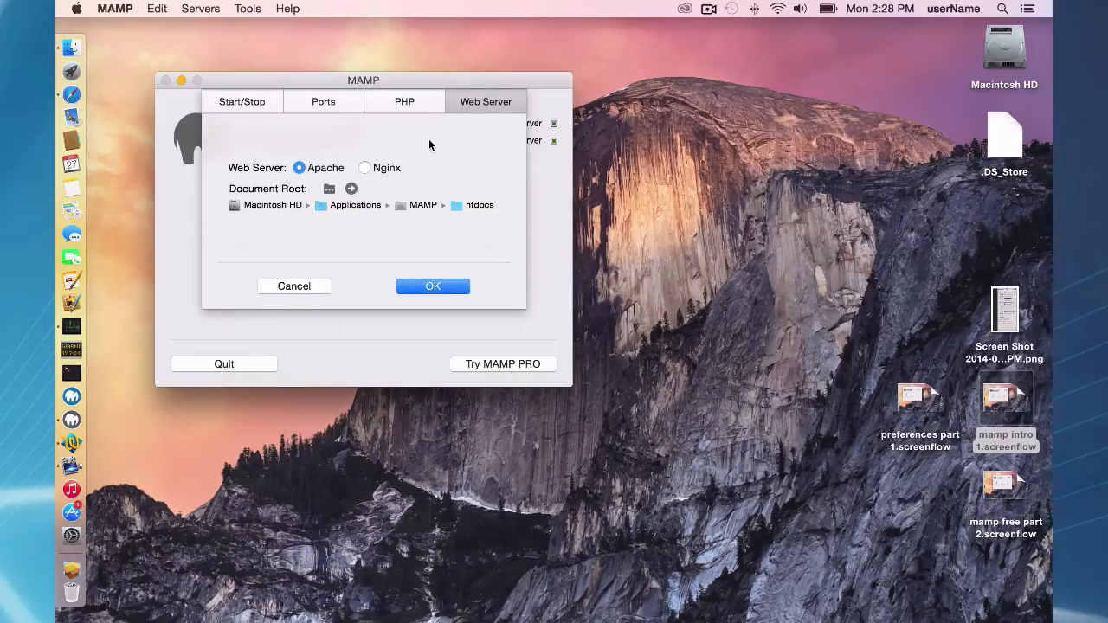
pyautogui.moveTo(374, 173)
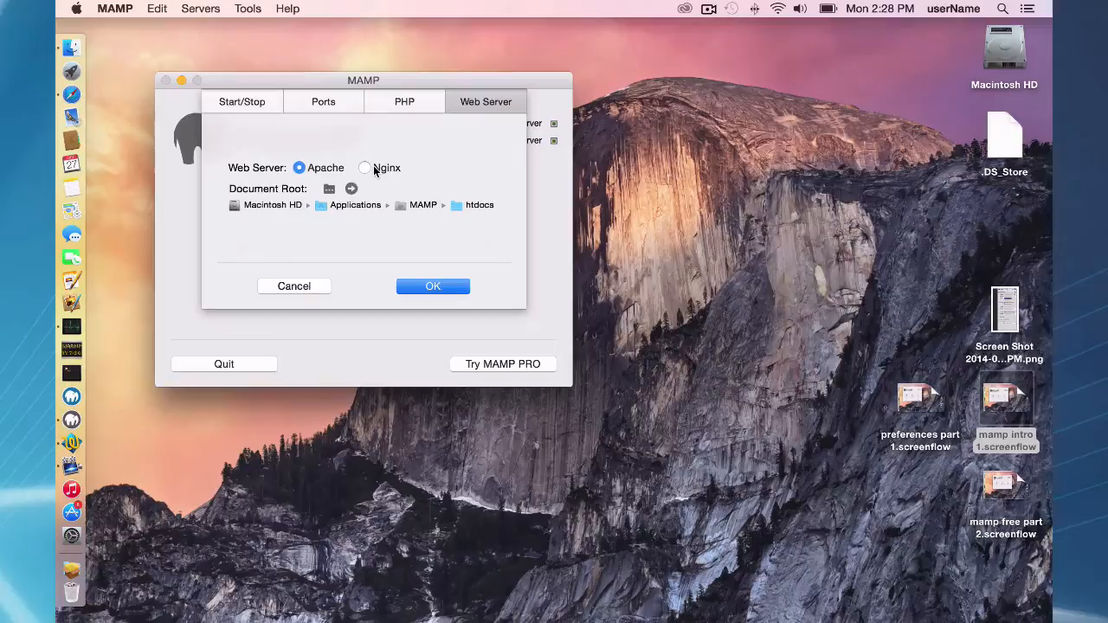
pyautogui.moveTo(281, 181)
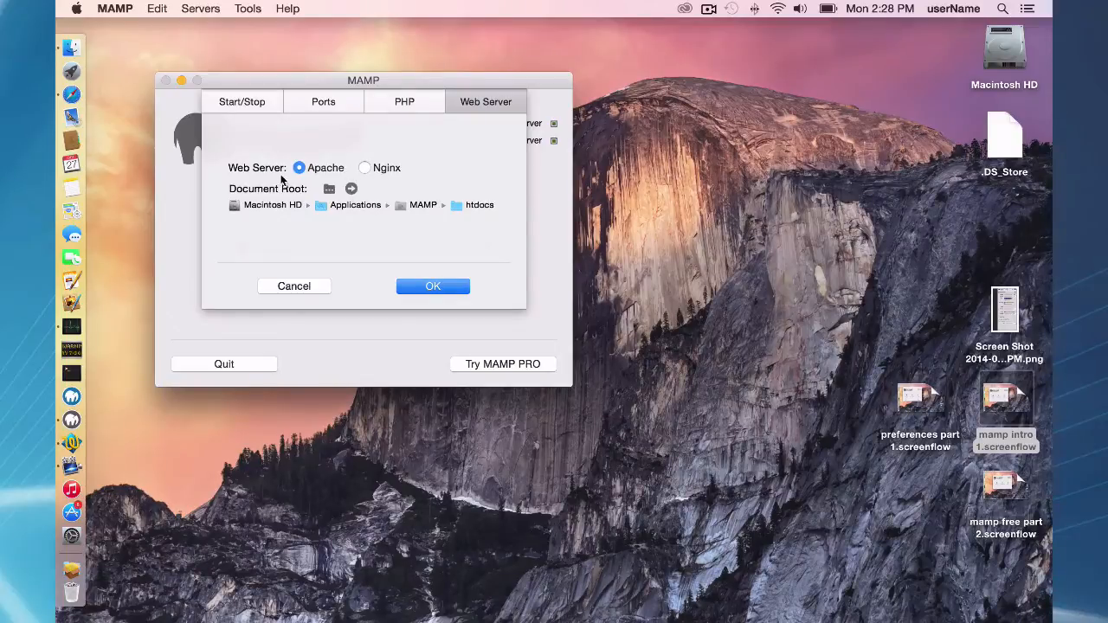
pyautogui.moveTo(251, 191)
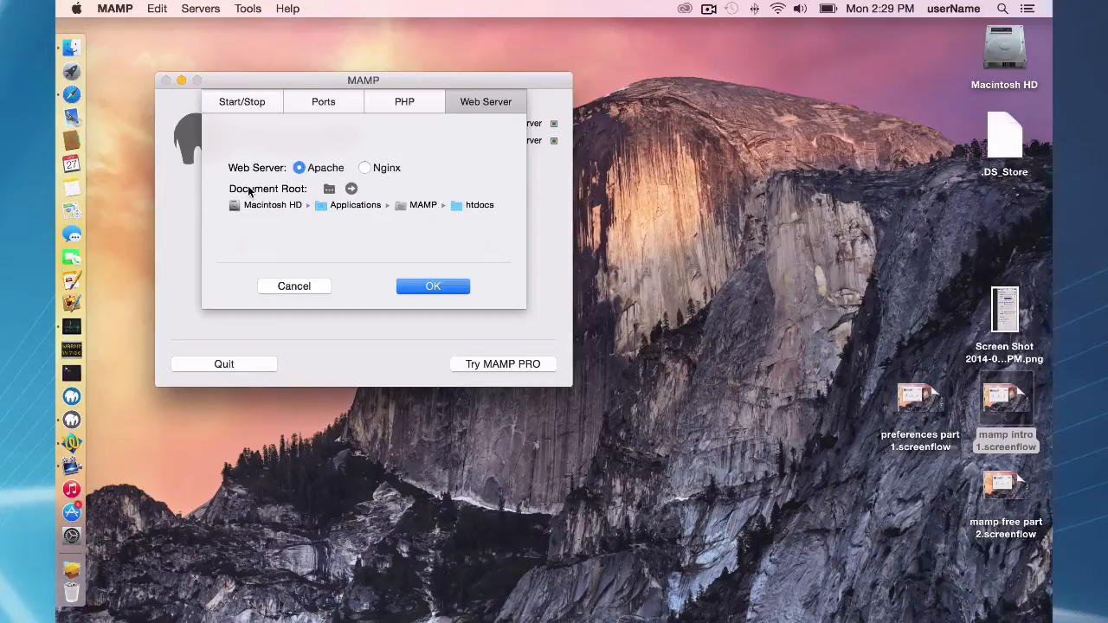
pyautogui.moveTo(364, 230)
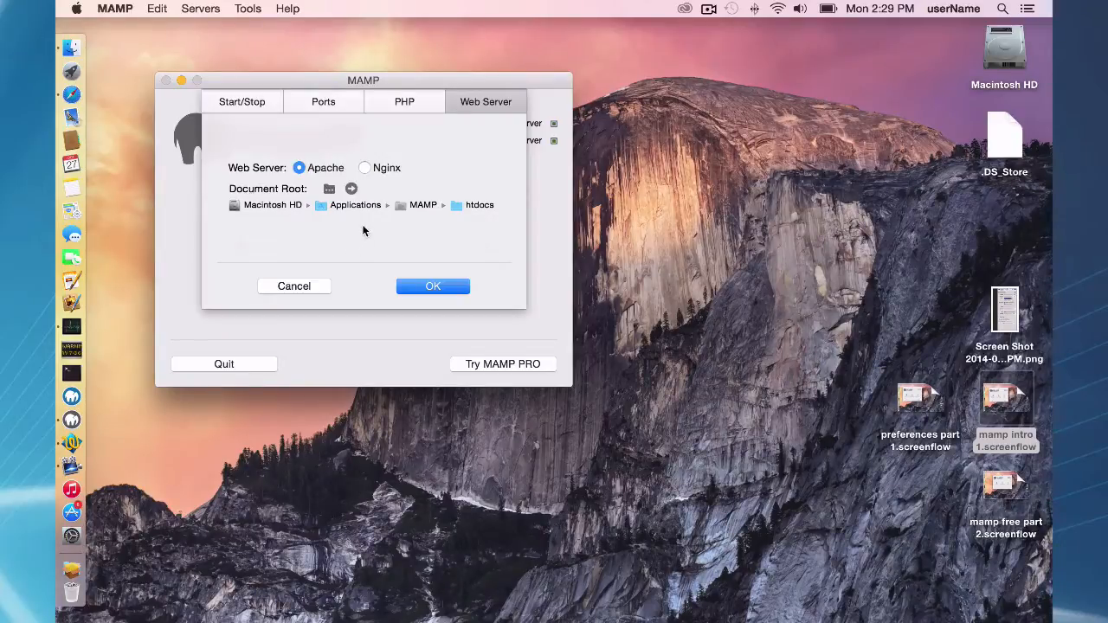
pyautogui.moveTo(482, 212)
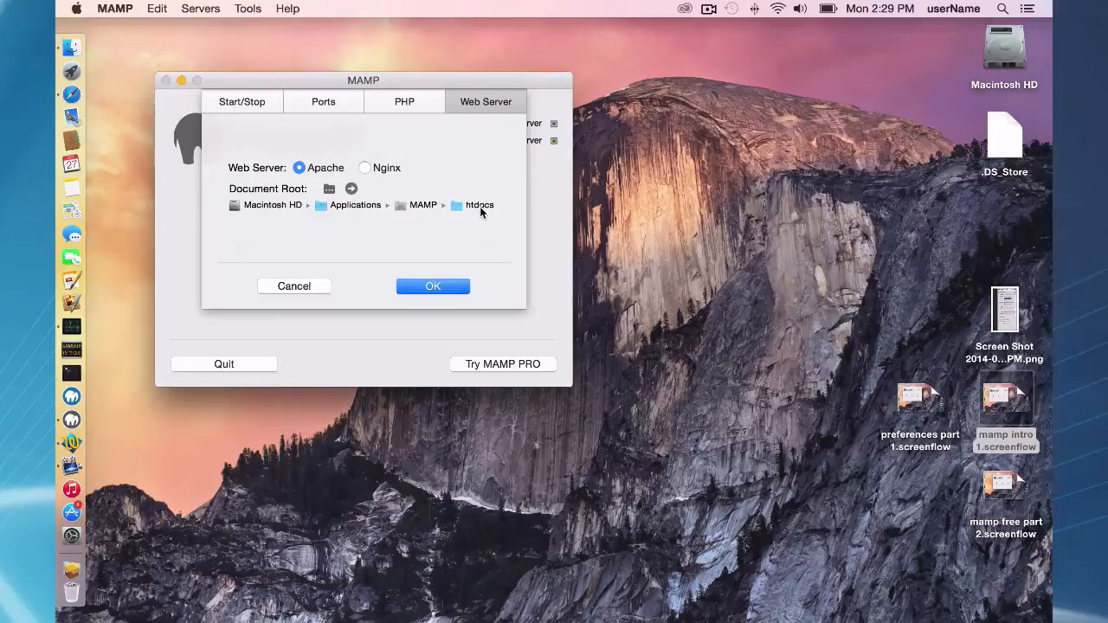
pyautogui.moveTo(329, 190)
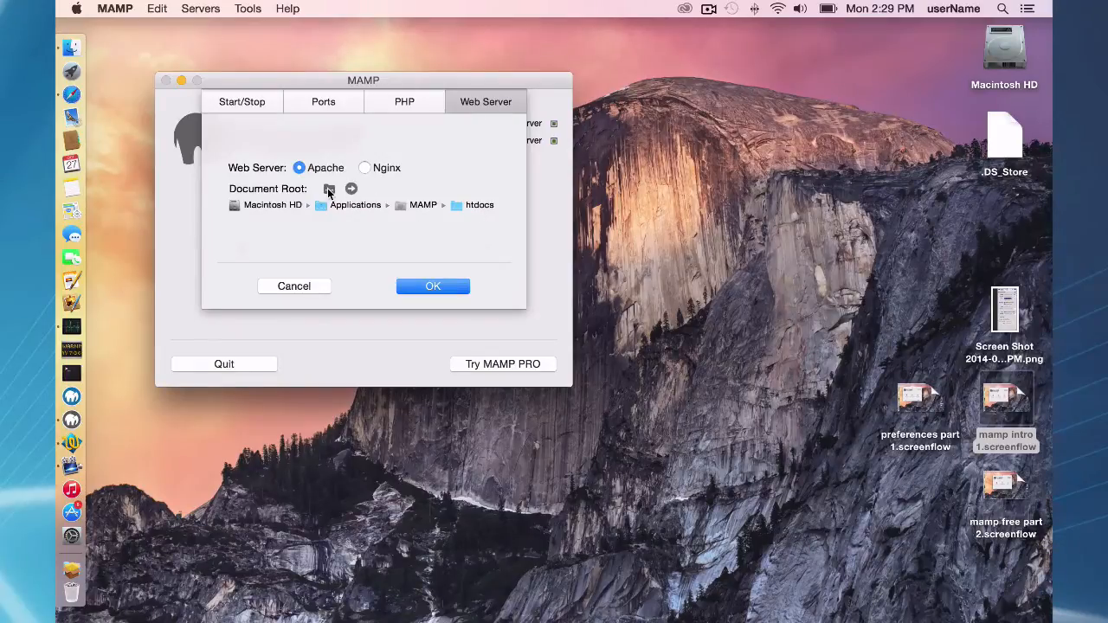
# - Change the document root from htdocs to username › Documents › Hosts
pyautogui.click(329, 188)
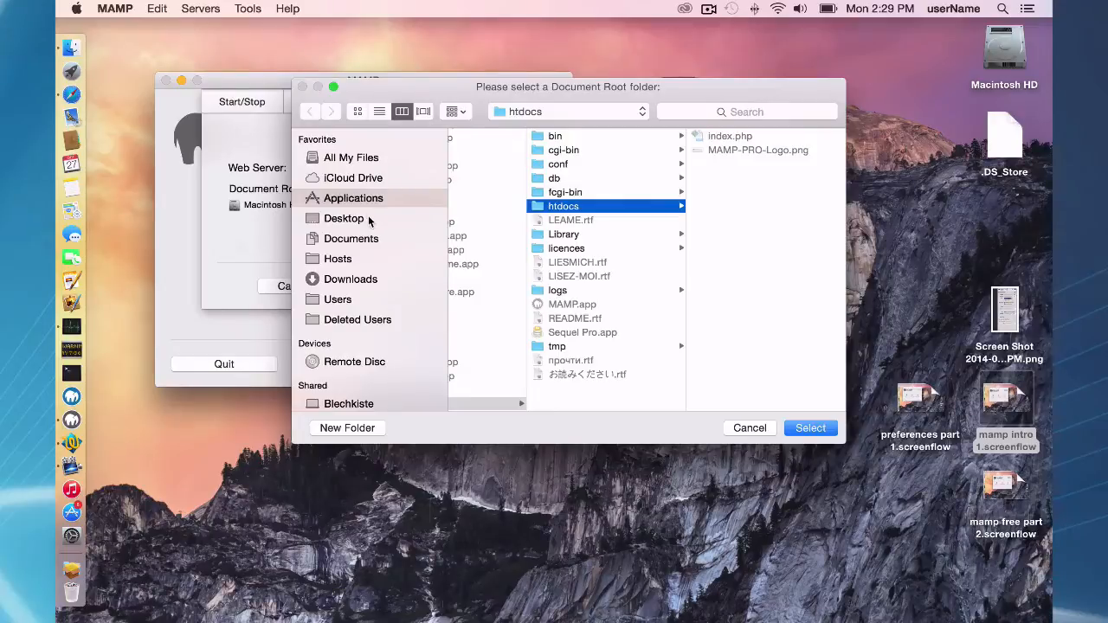
pyautogui.moveTo(338, 258)
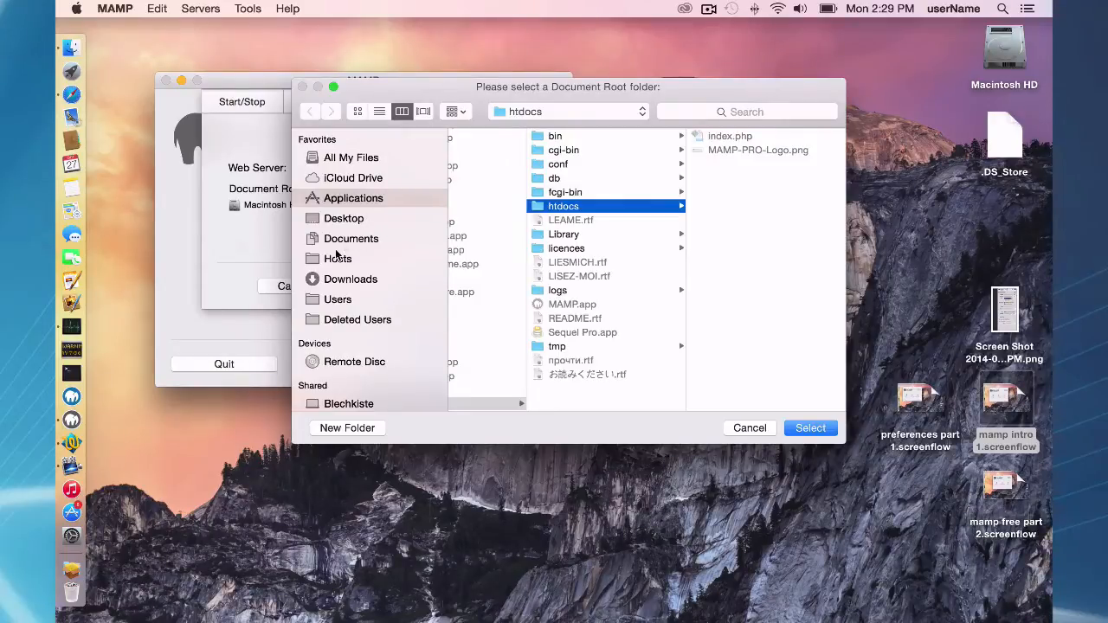
pyautogui.click(338, 258)
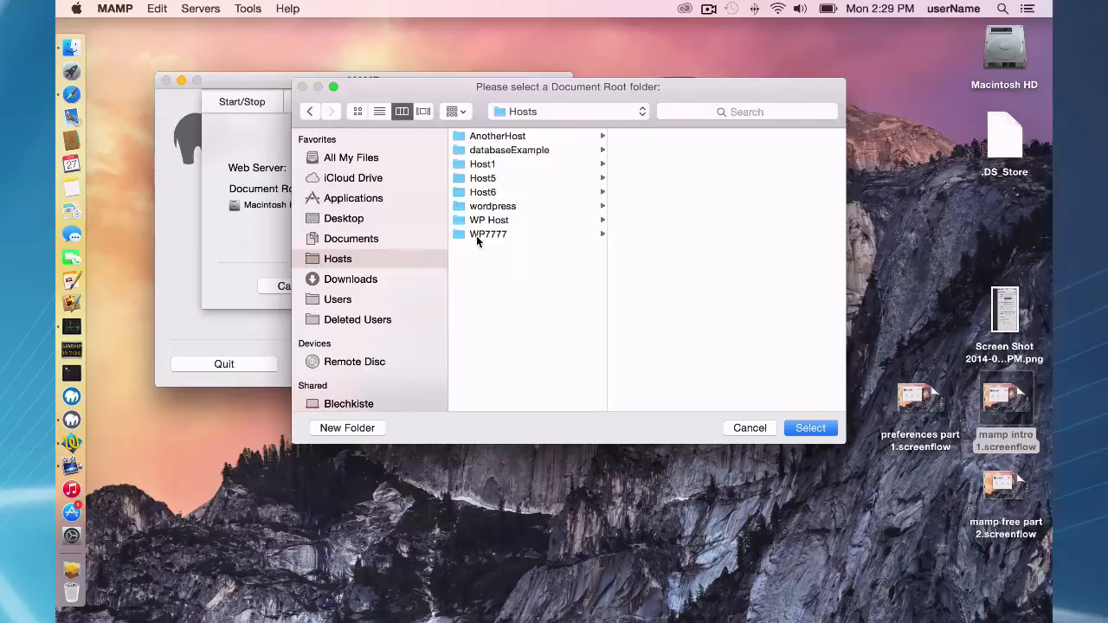
pyautogui.click(811, 428)
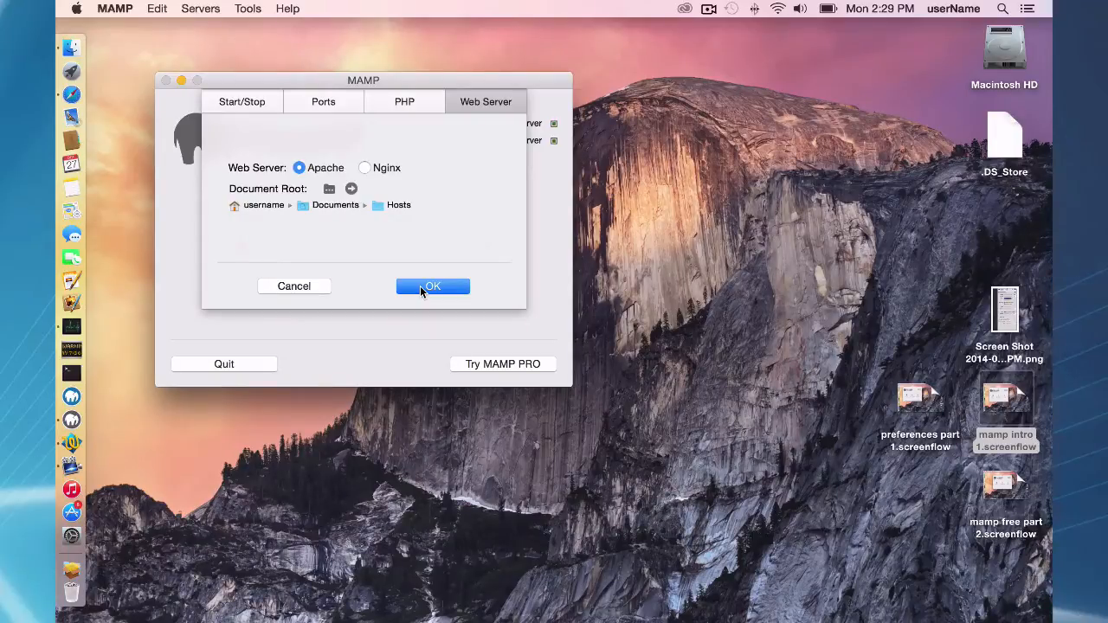
# - Confirm the preferences with OK so Apache and MySQL restart and run again
pyautogui.click(433, 286)
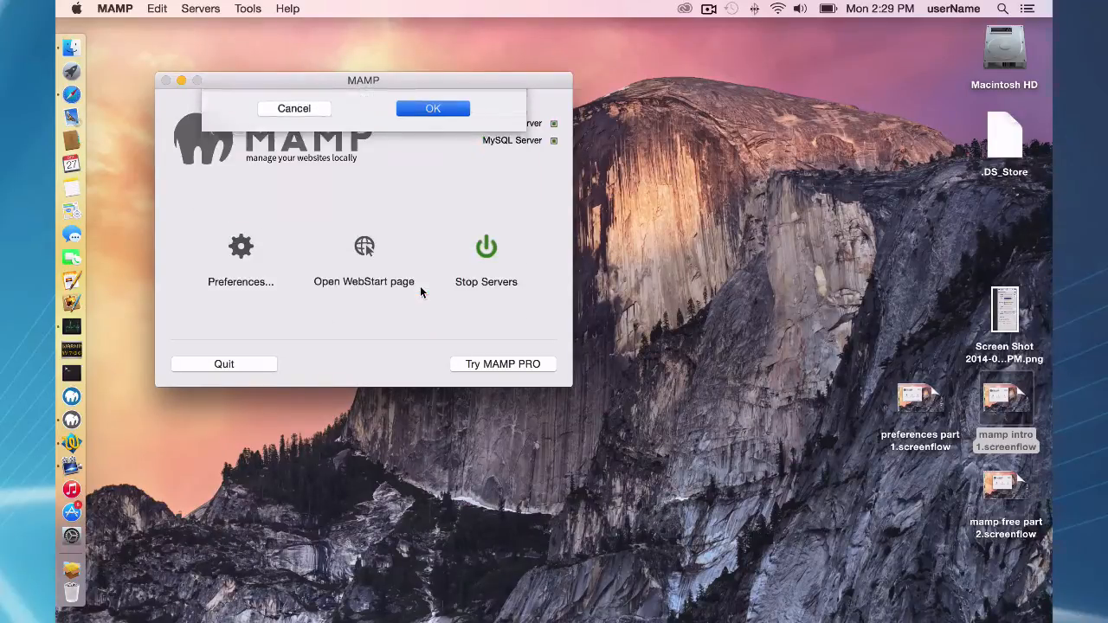
pyautogui.click(433, 107)
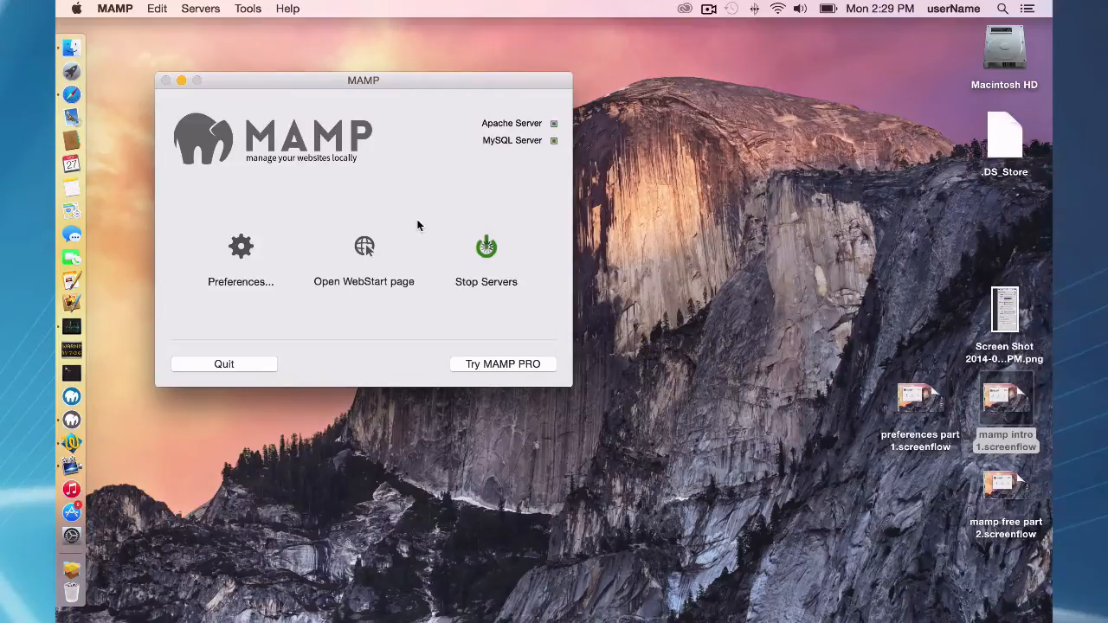
pyautogui.click(485, 246)
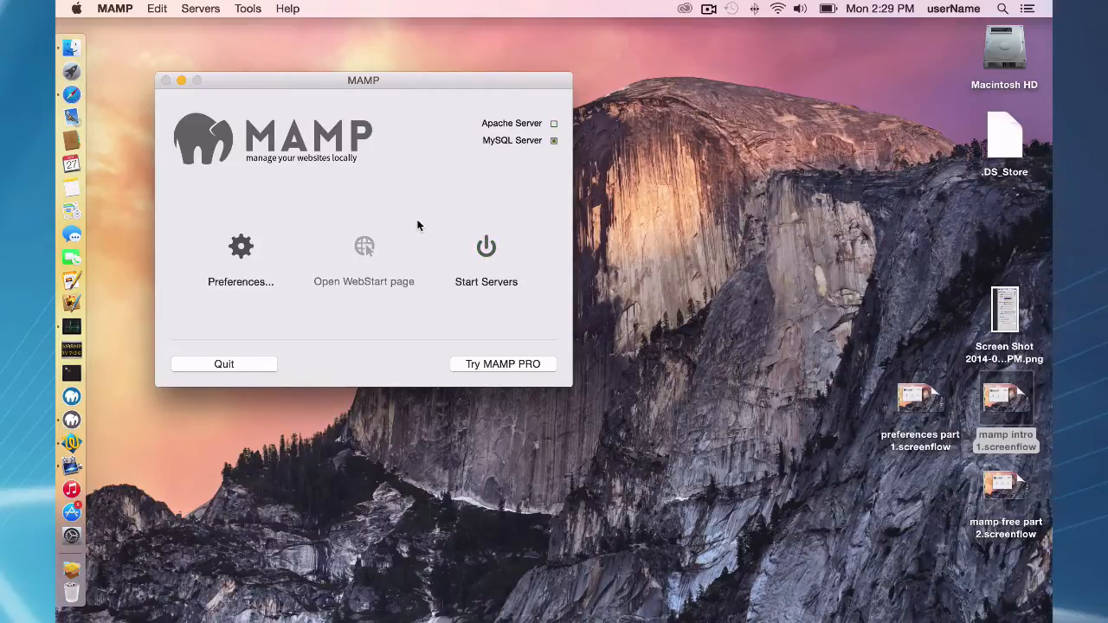
pyautogui.click(485, 256)
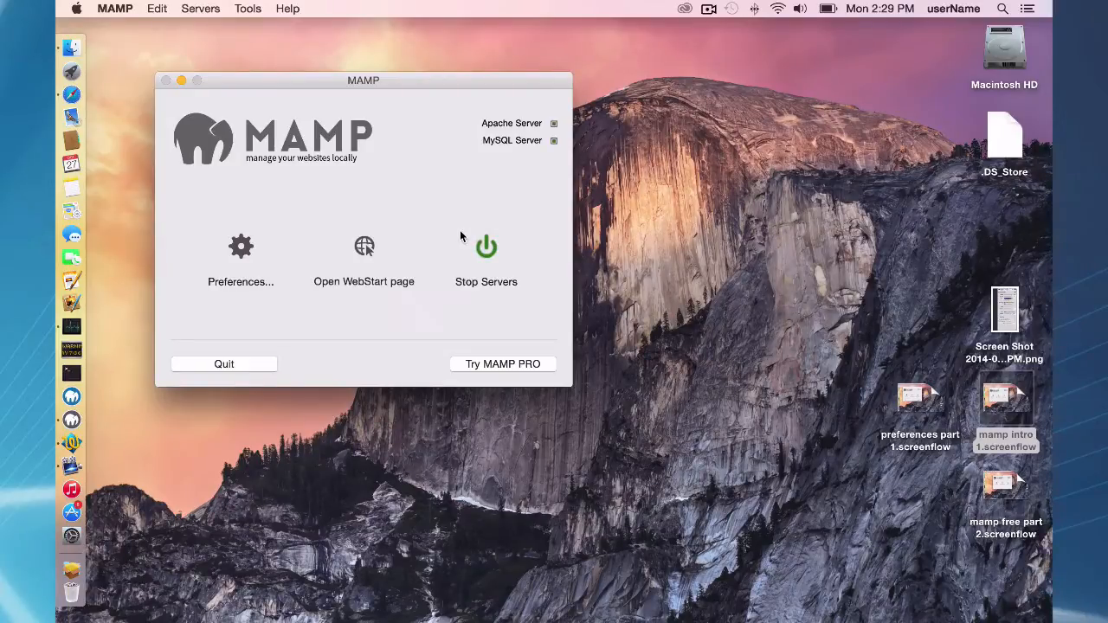
pyautogui.moveTo(452, 189)
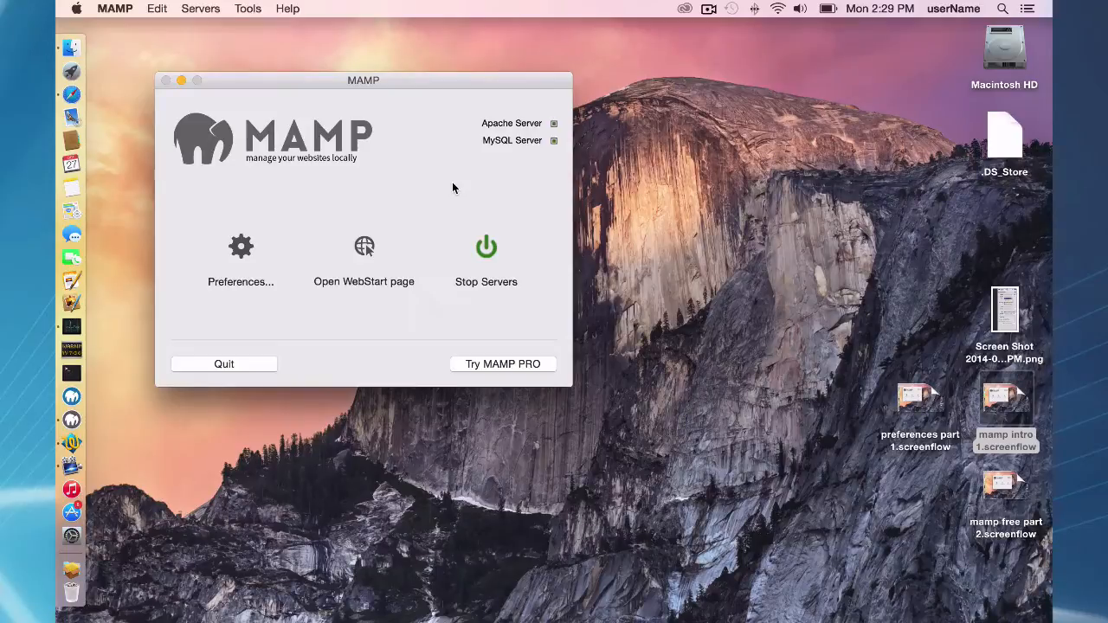